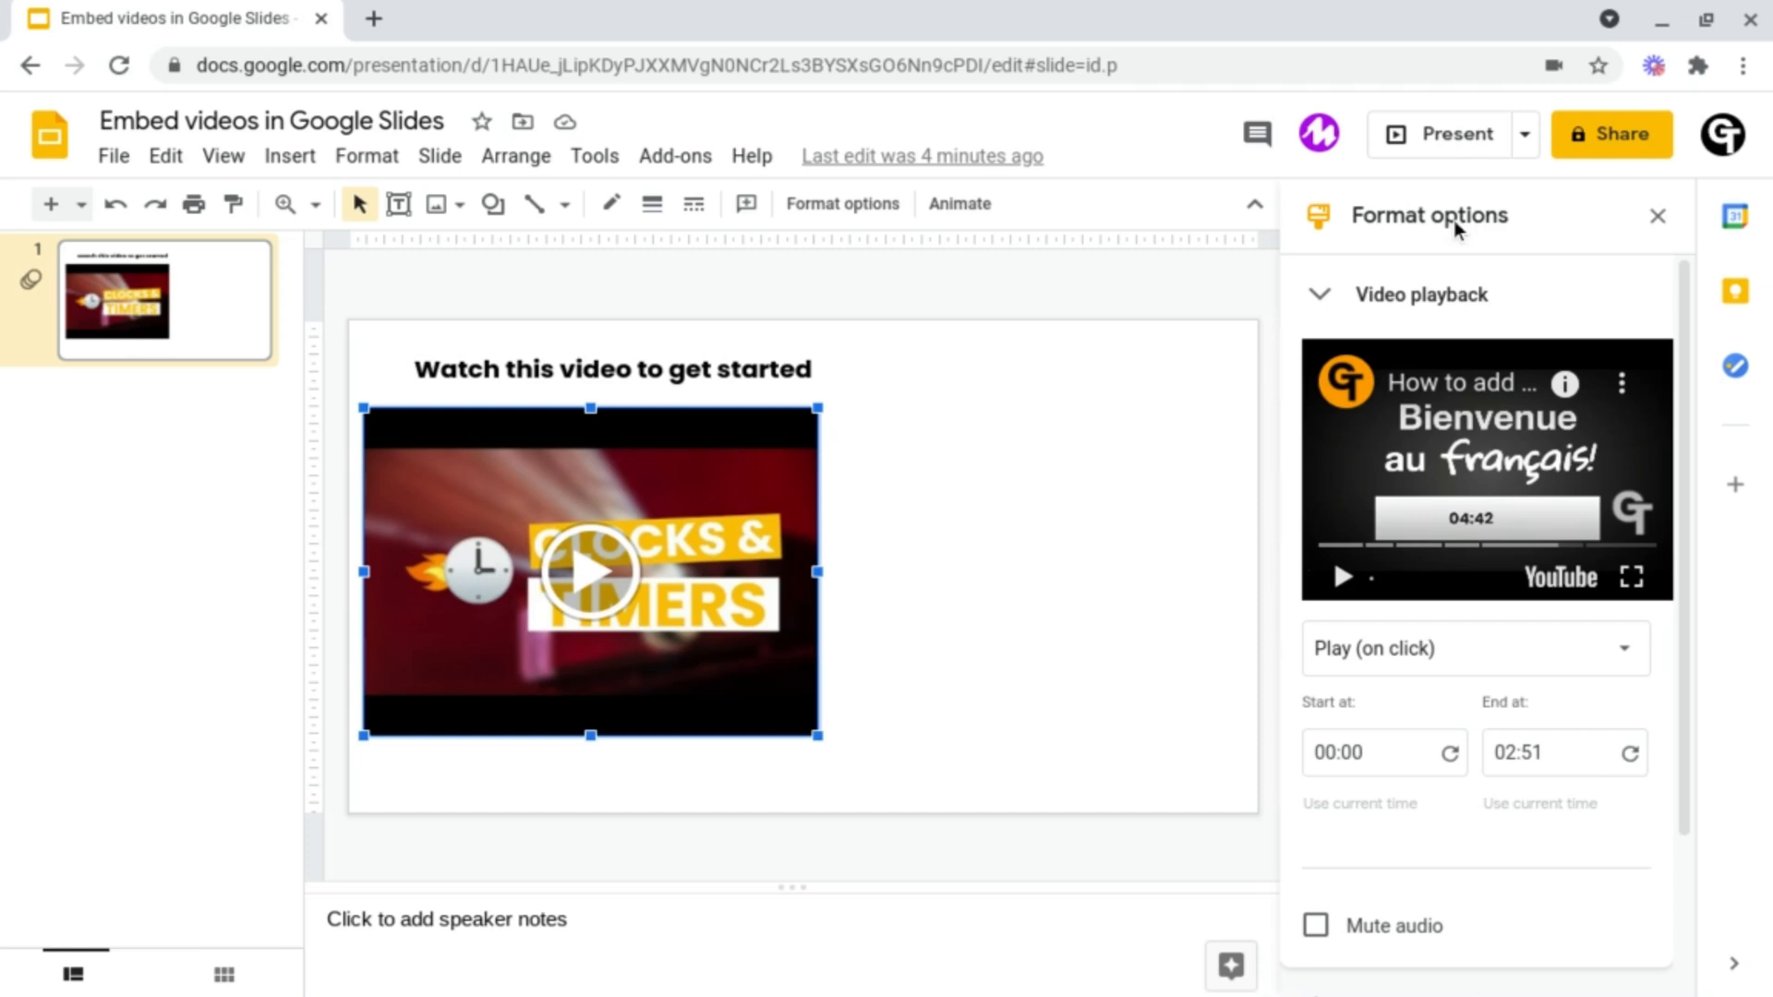
mouse_move(1404, 238)
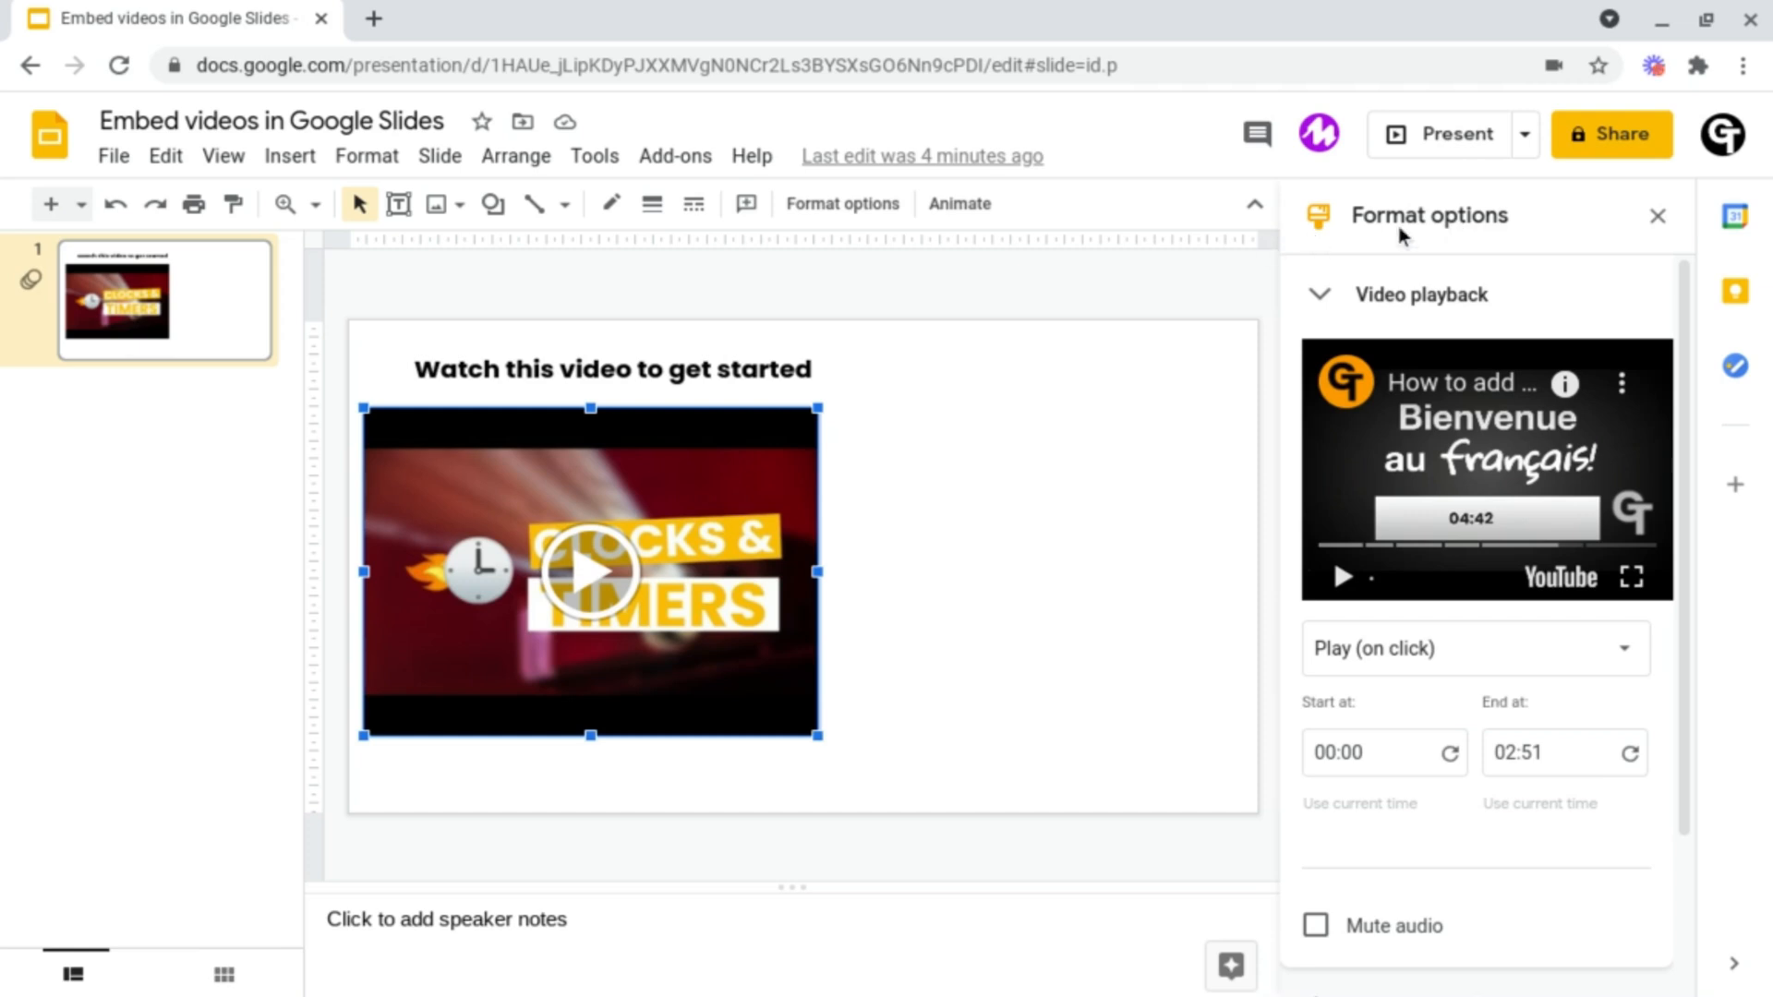
Step: Close the video's Format options sidebar, leaving the embedded video on the slide
left_click(1658, 216)
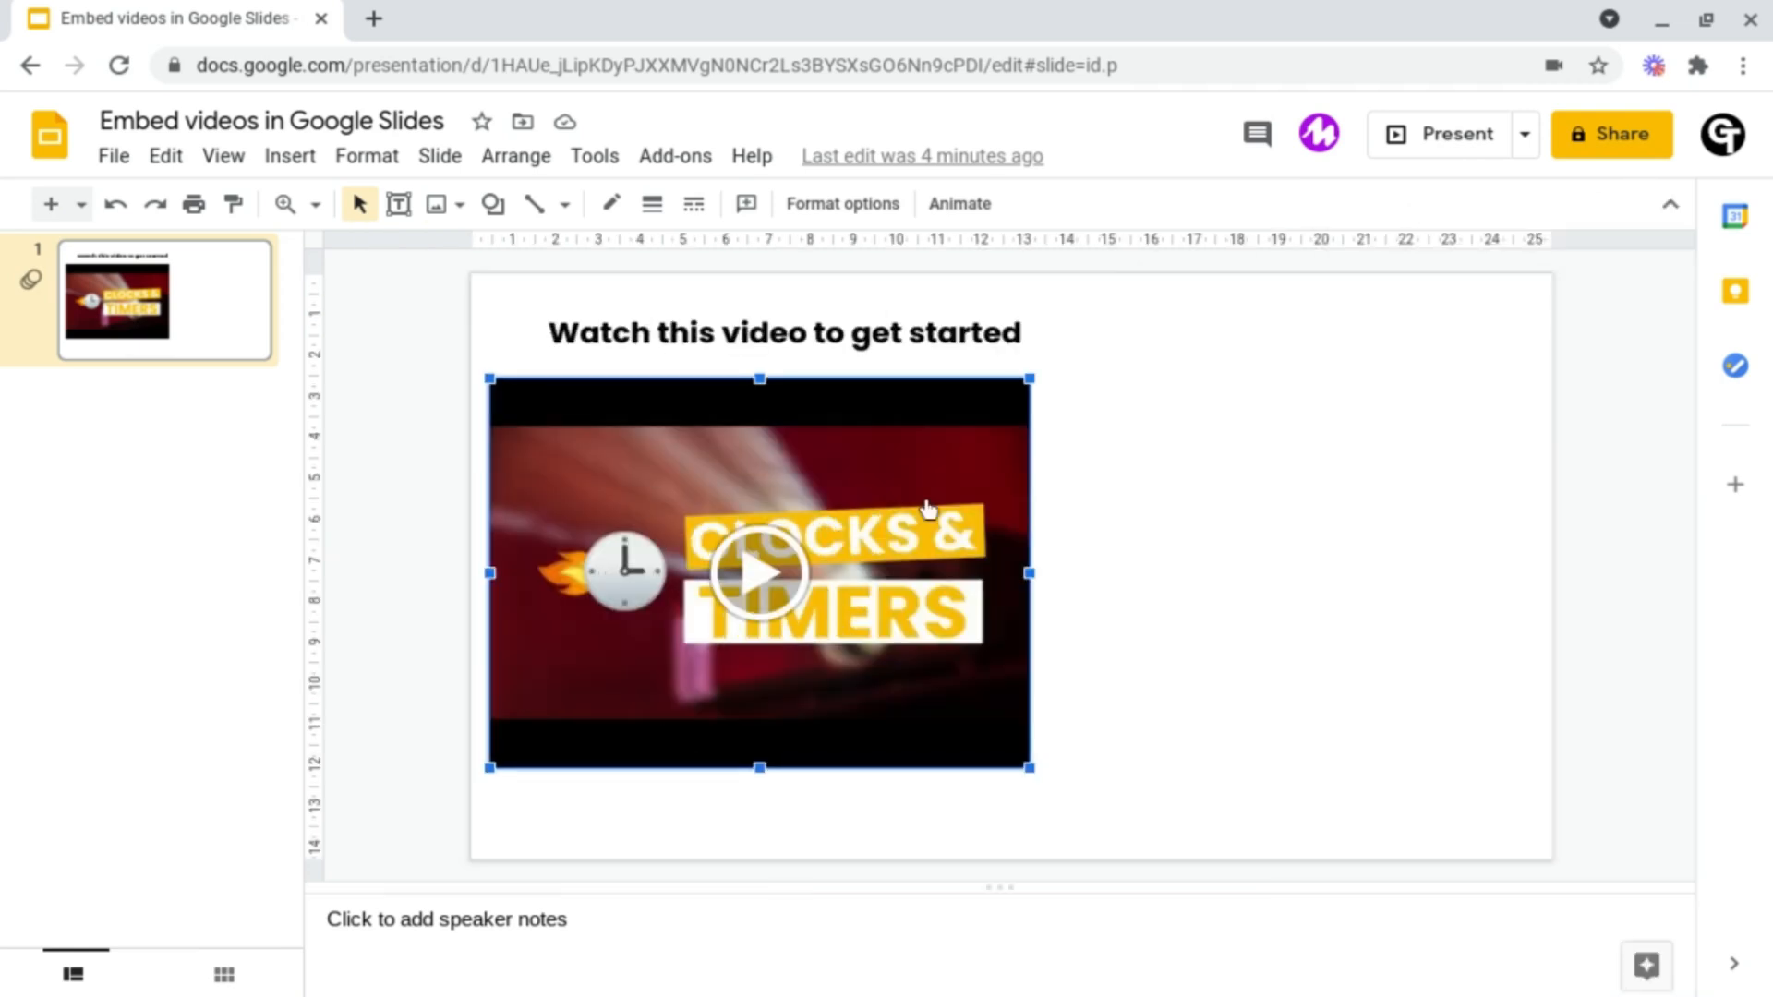
mouse_move(841, 203)
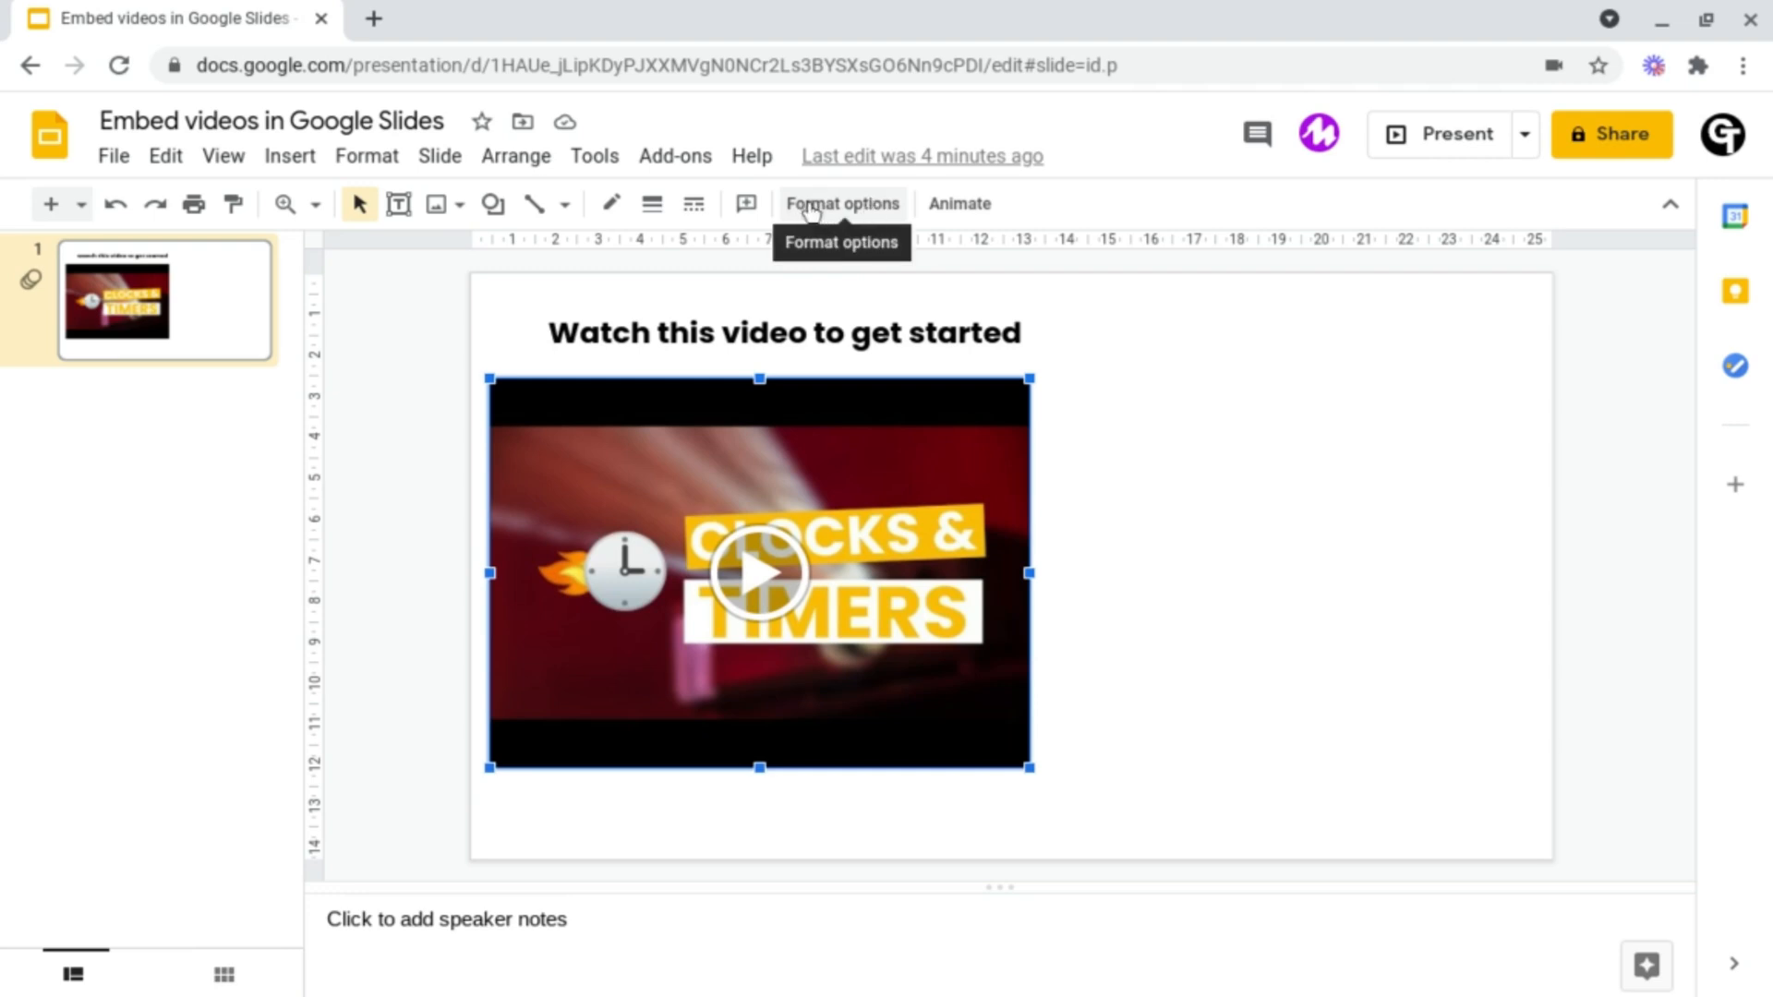
Step: Reopen Format options and review the playback modes, keeping Play (on click)
left_click(841, 203)
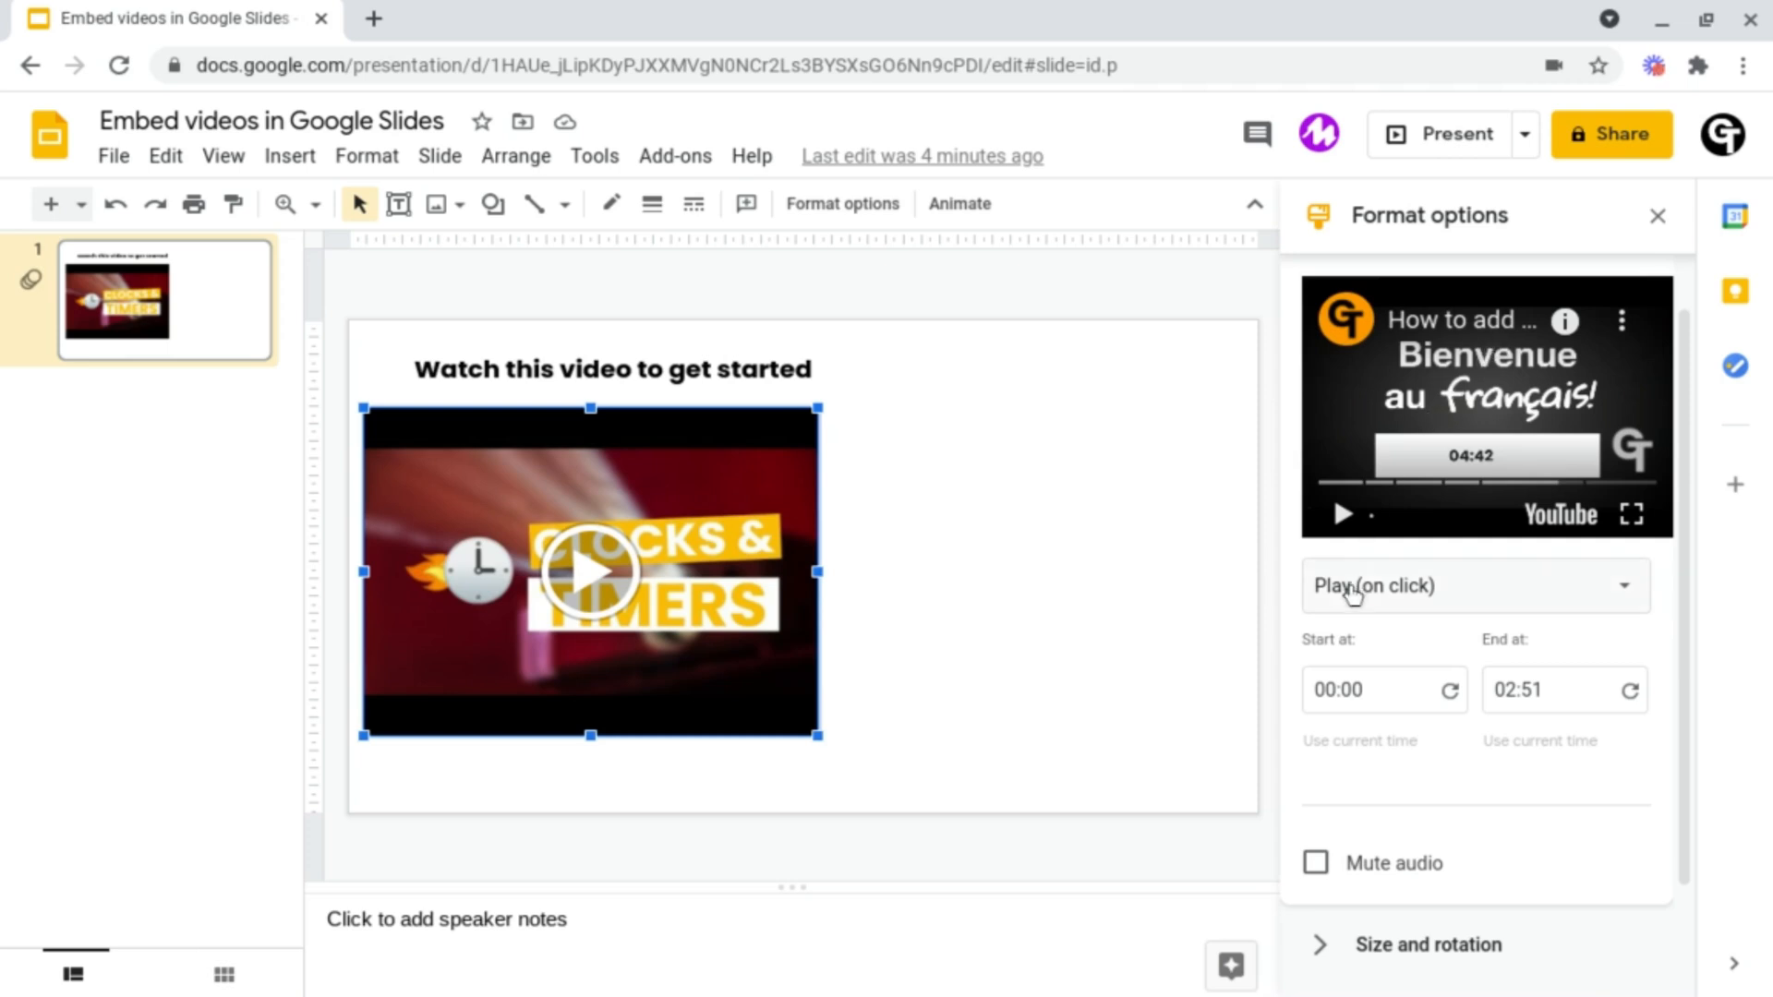
left_click(1474, 585)
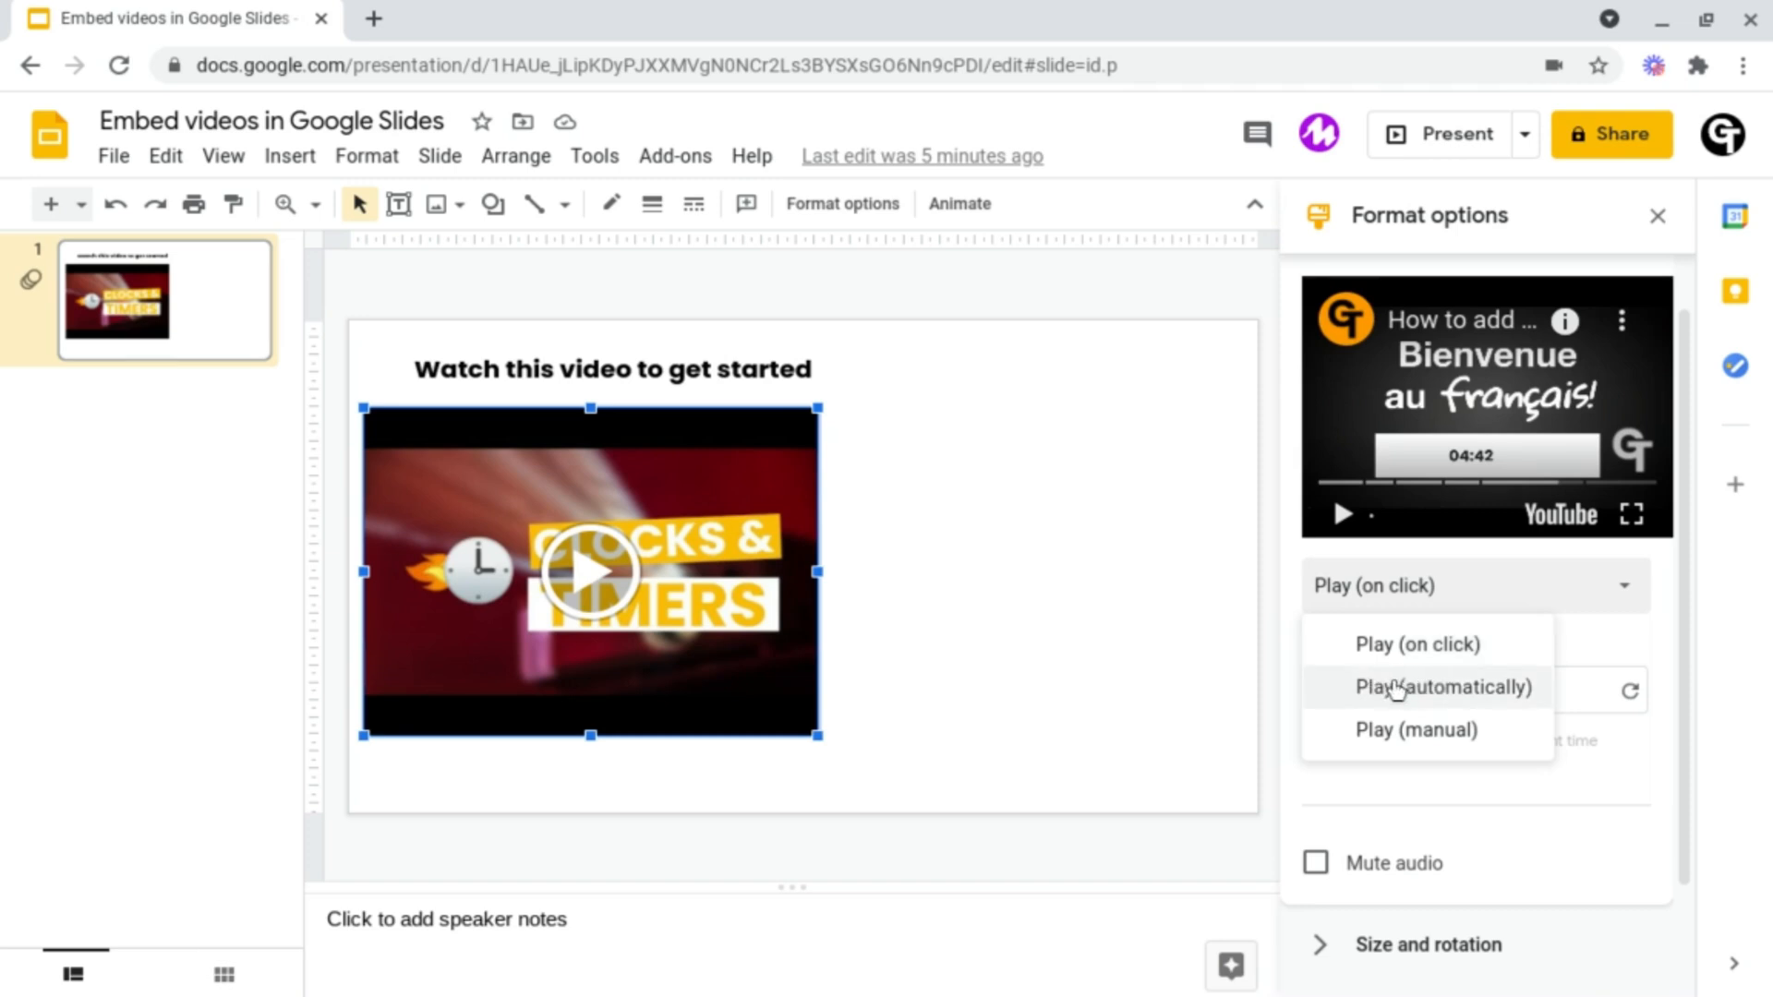
mouse_move(1395, 690)
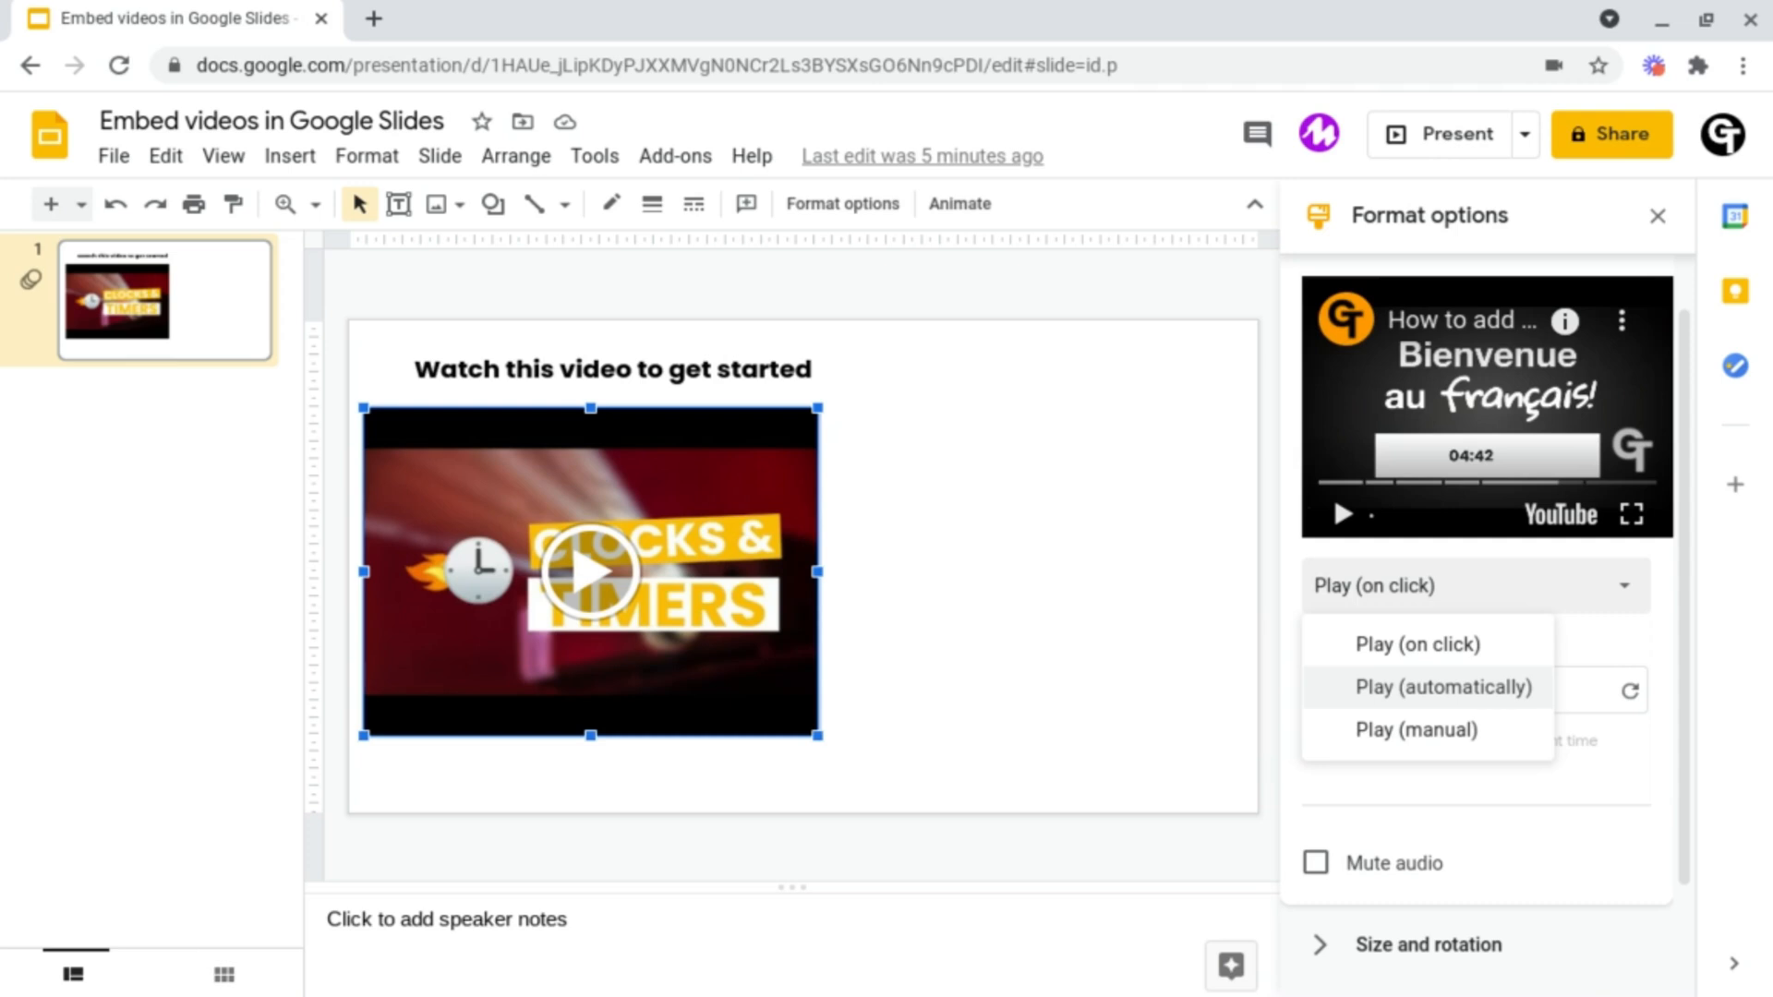
mouse_move(1412, 729)
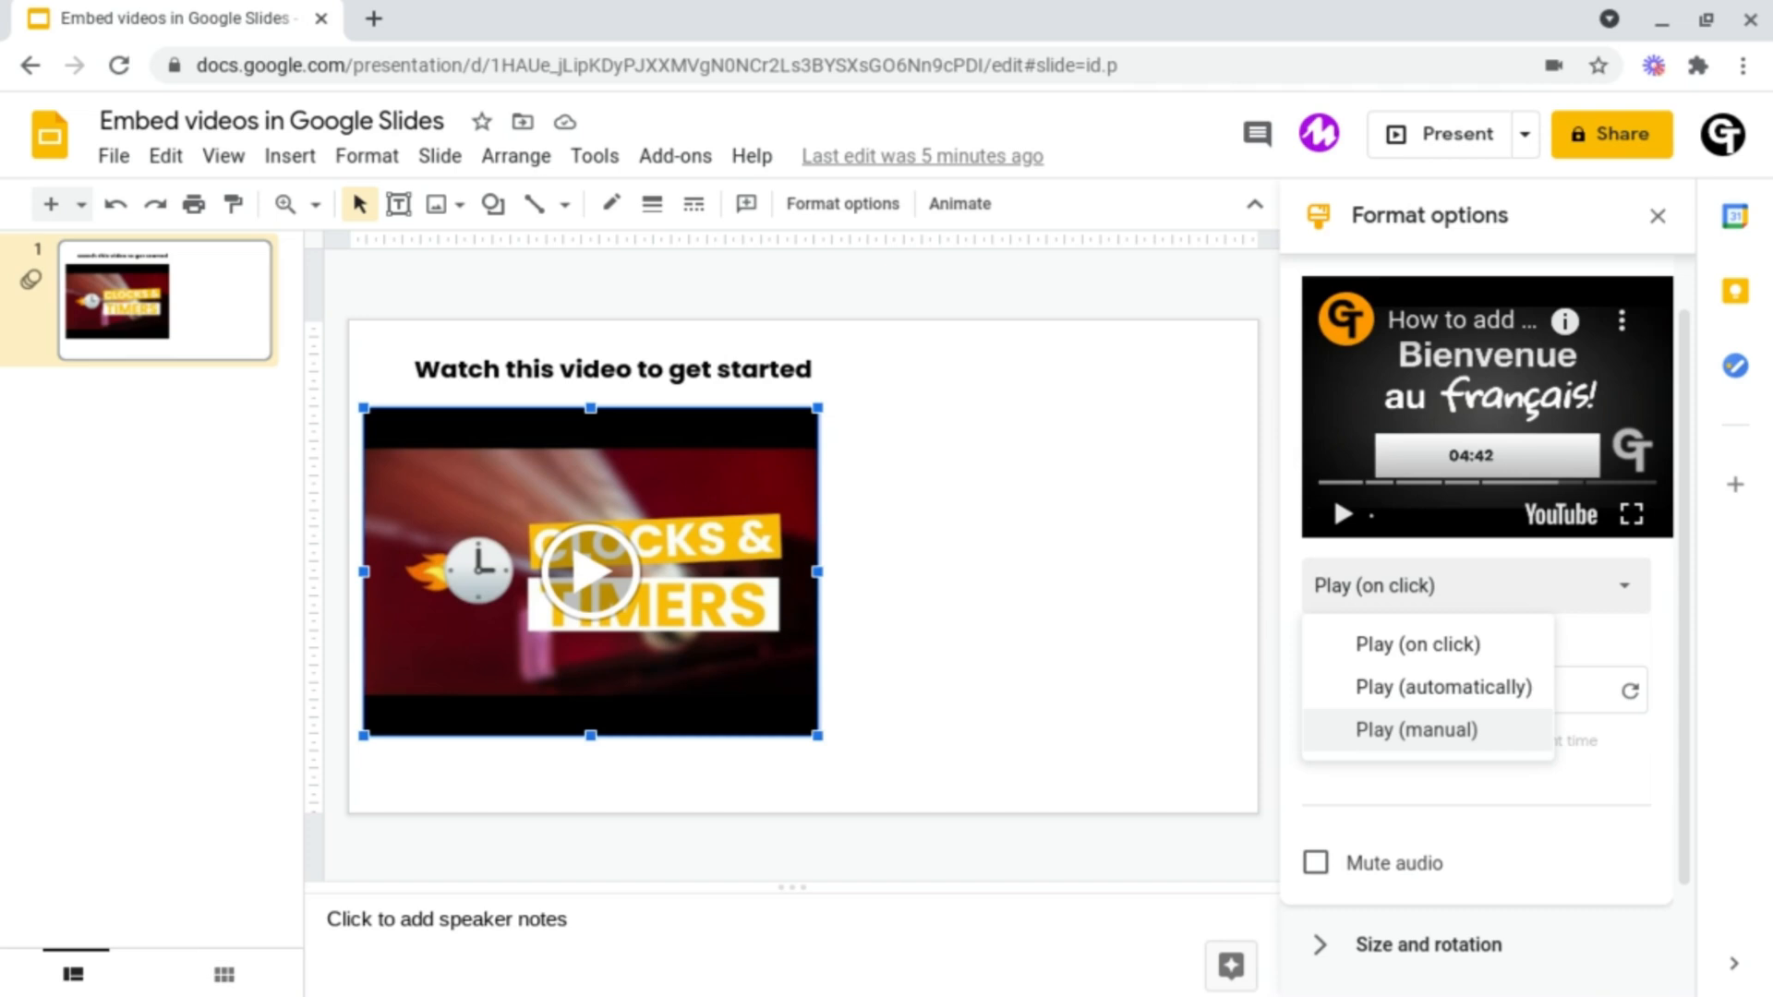
left_click(1418, 644)
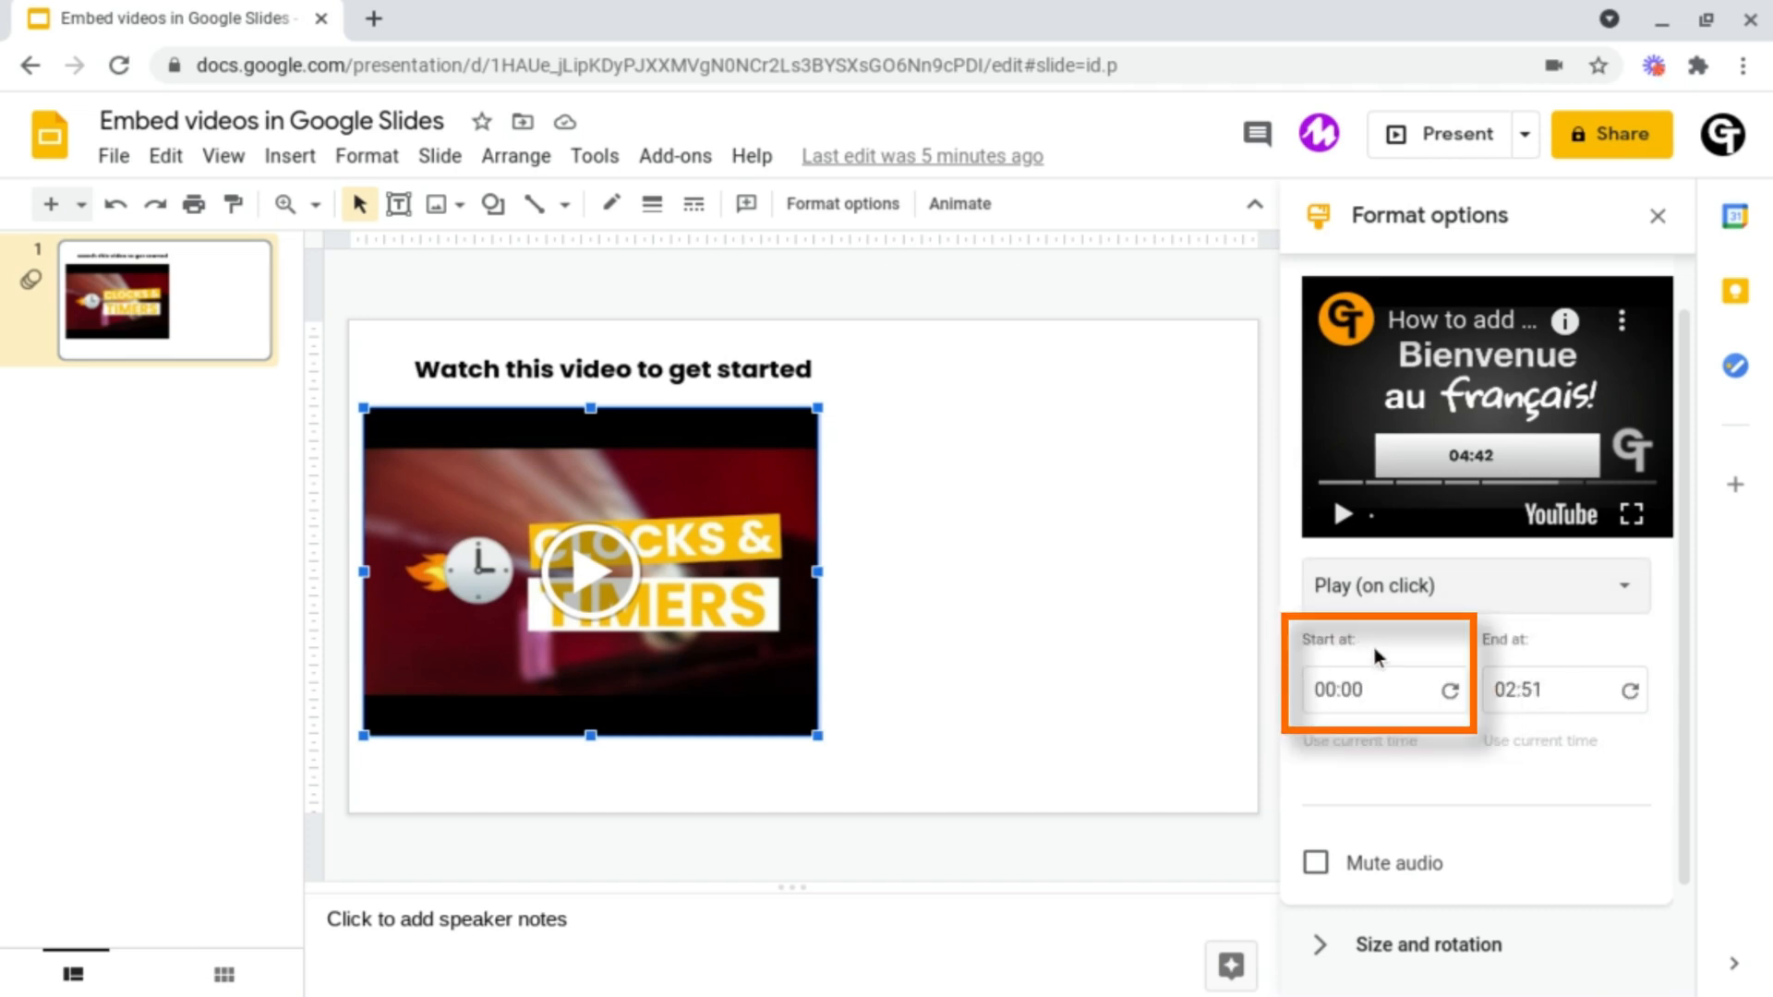
Step: Set the video's Start at time to 00:30 and collapse the Video playback section
left_click(1564, 689)
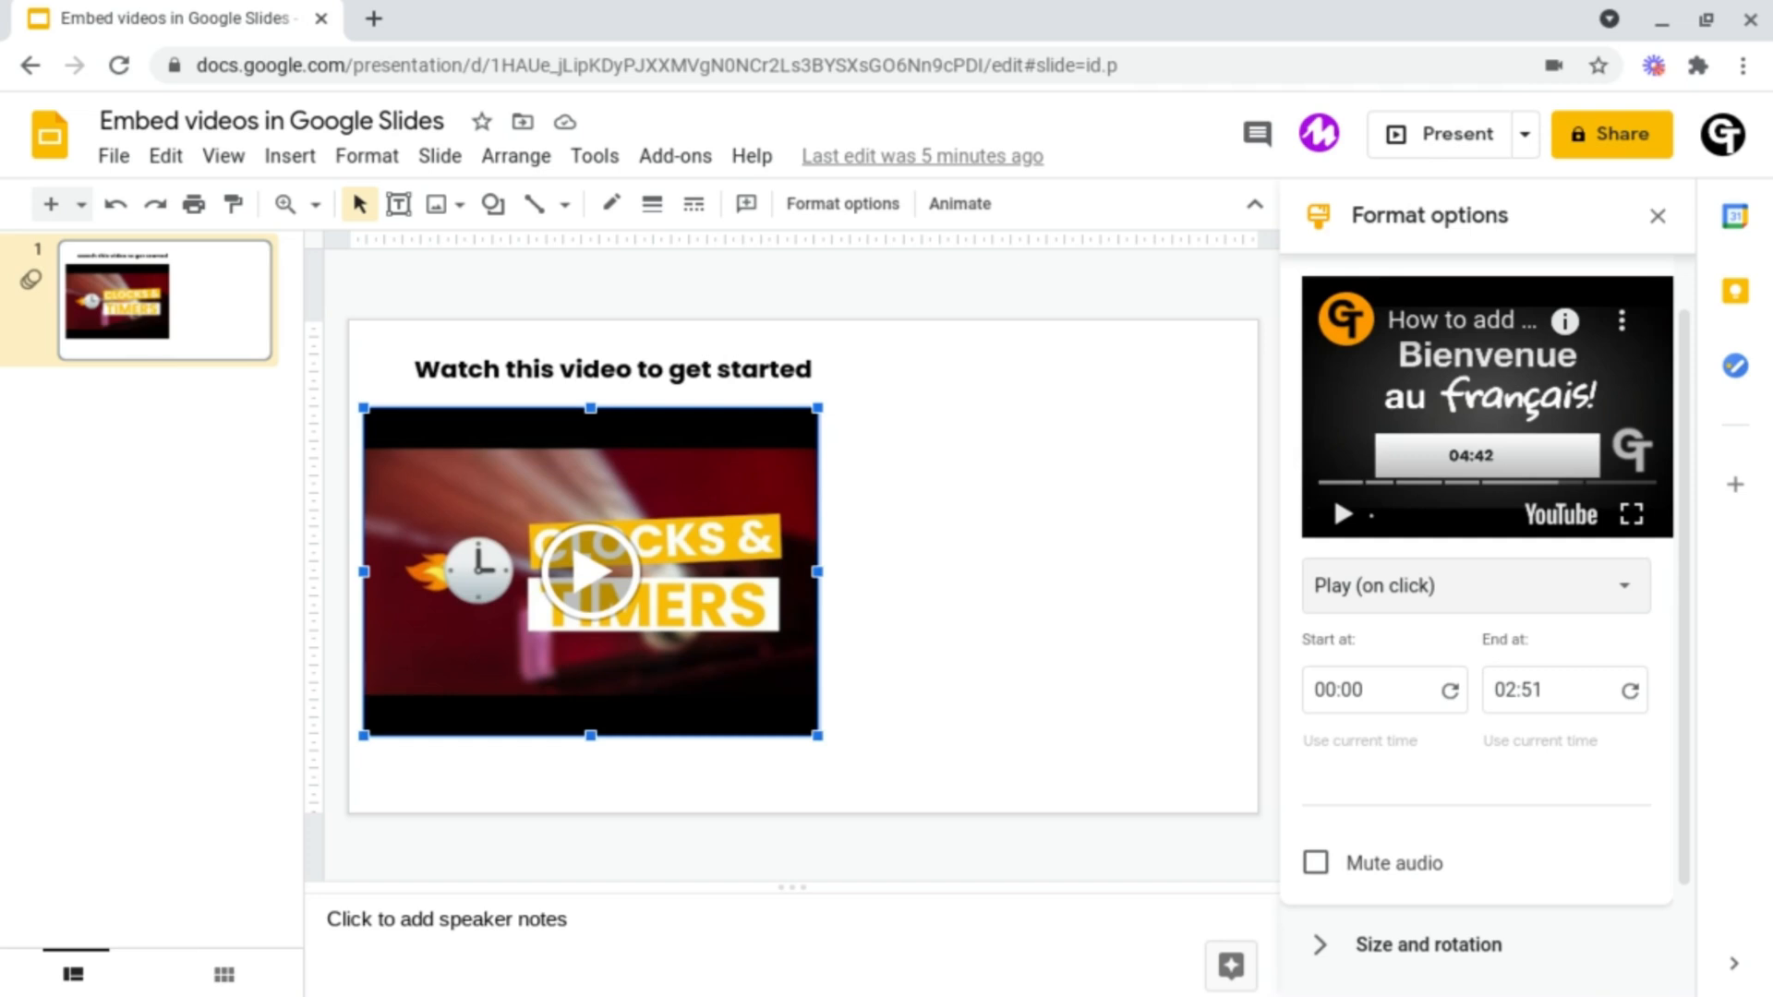
left_click(1369, 690)
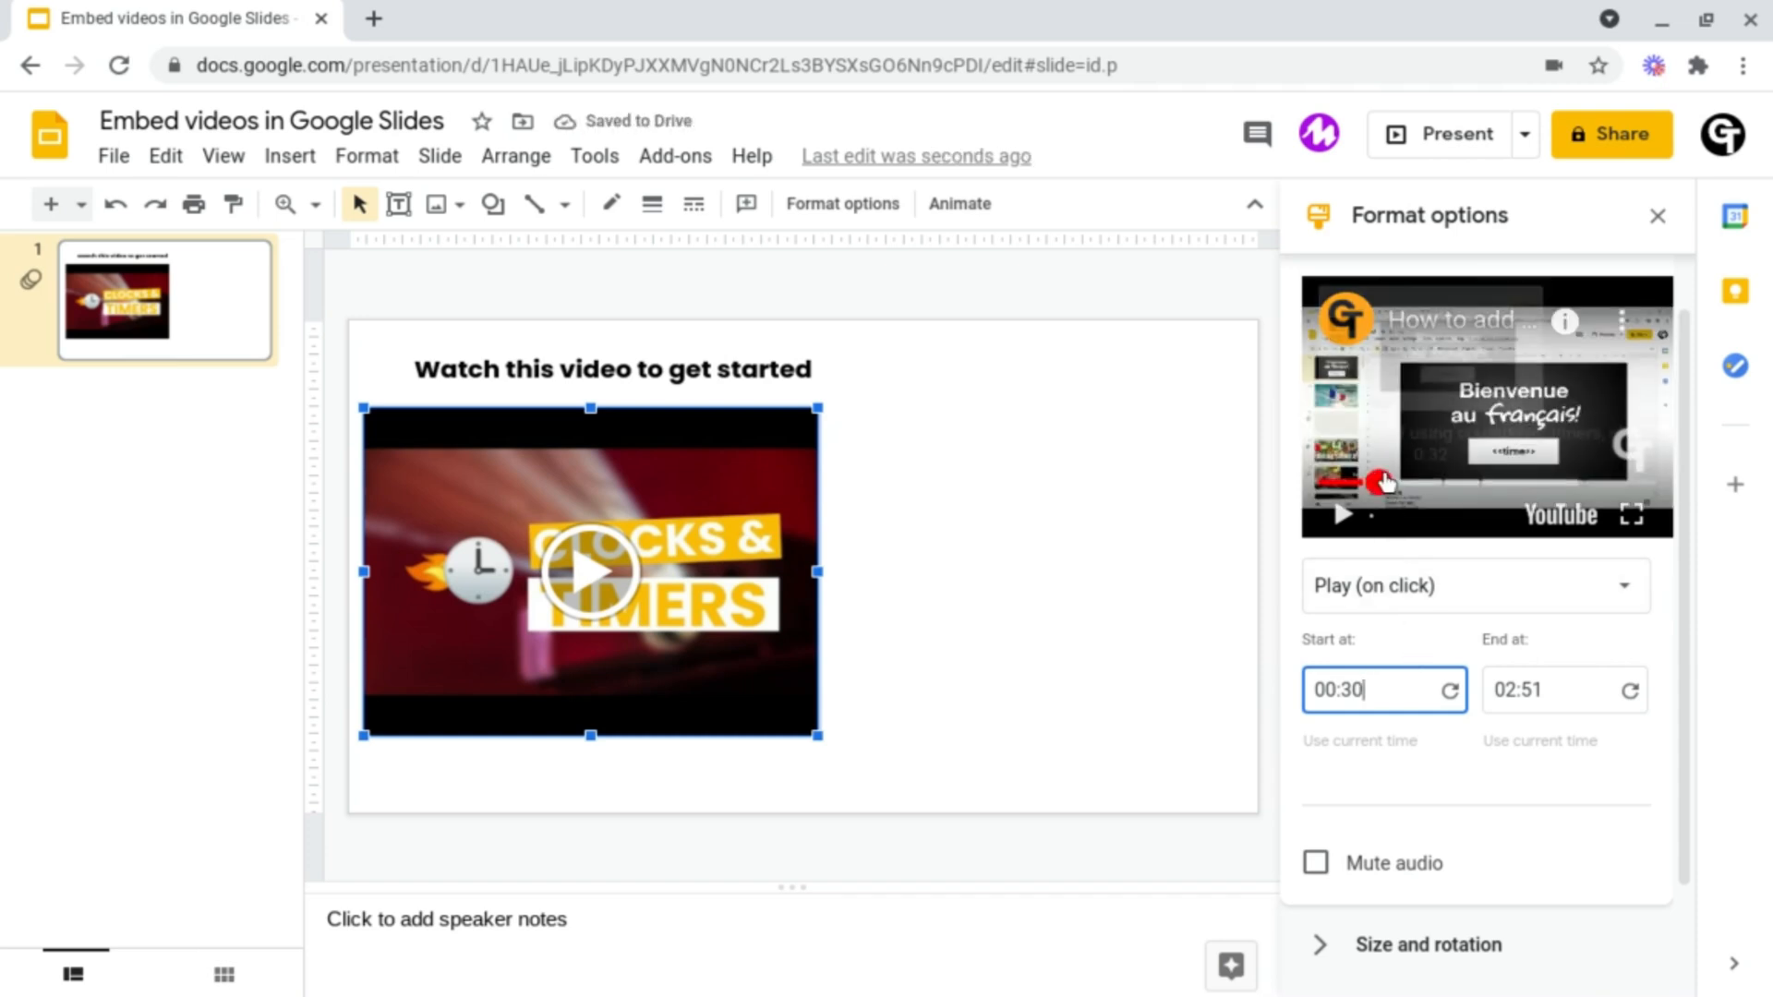
left_click(1422, 294)
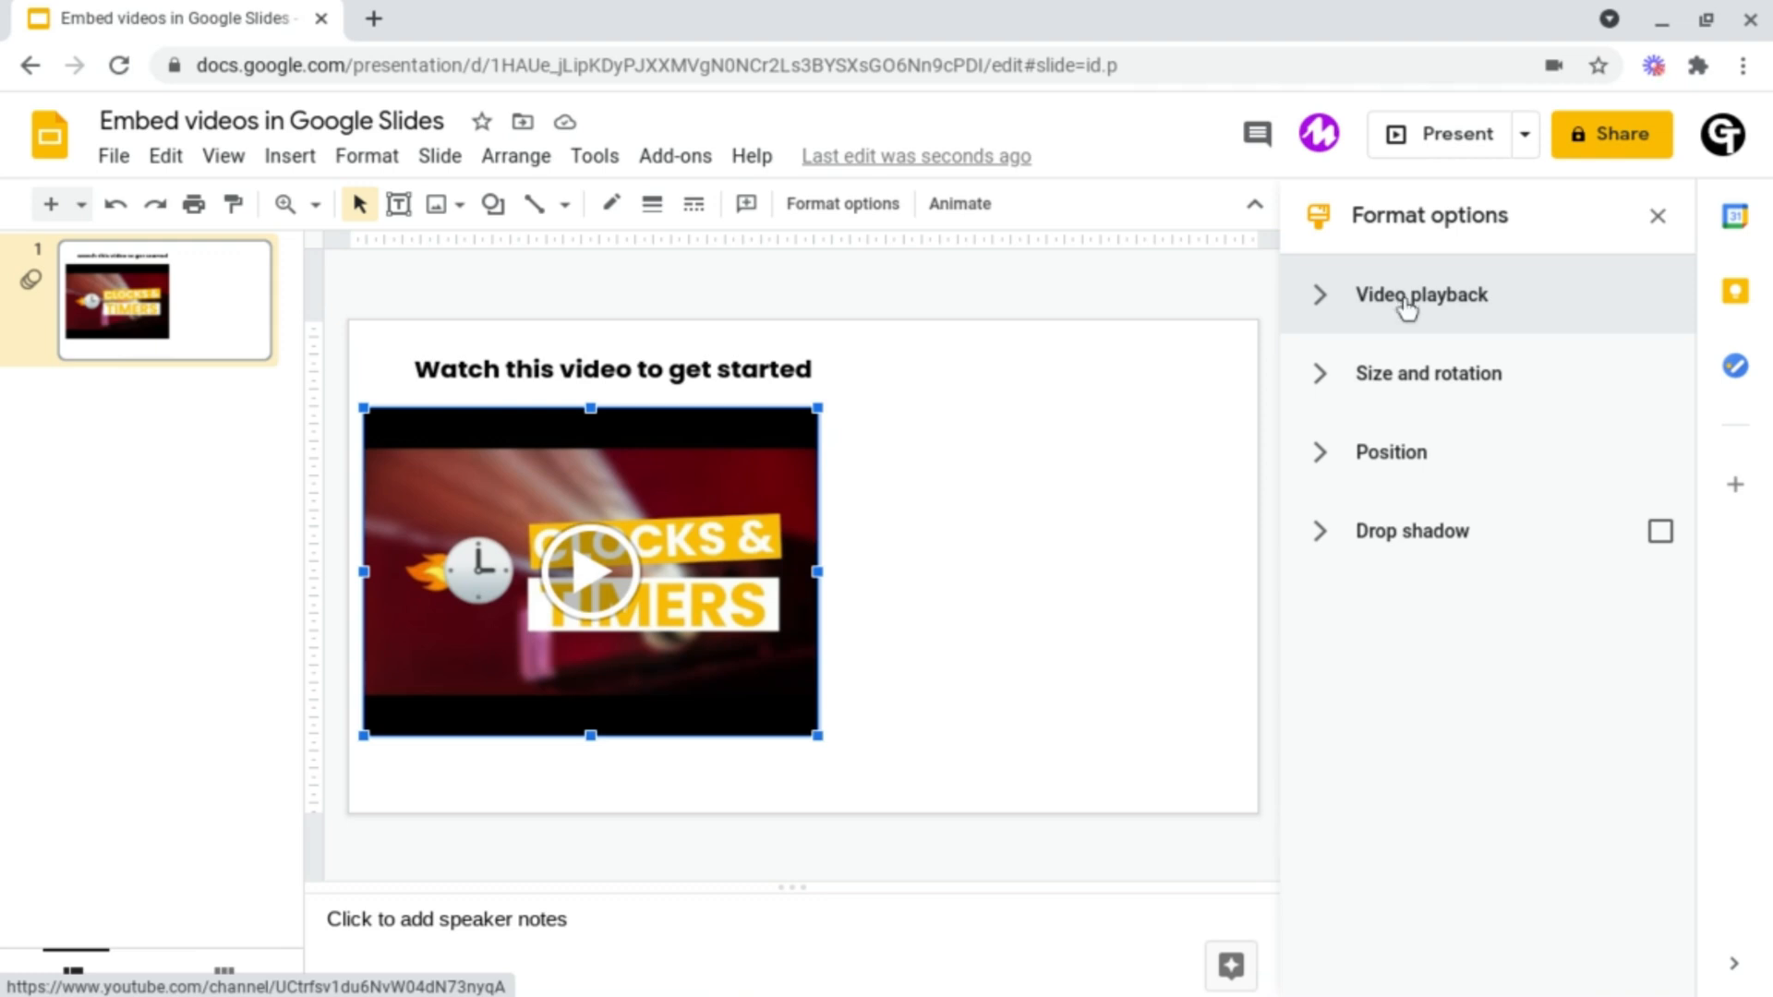
mouse_move(1397, 353)
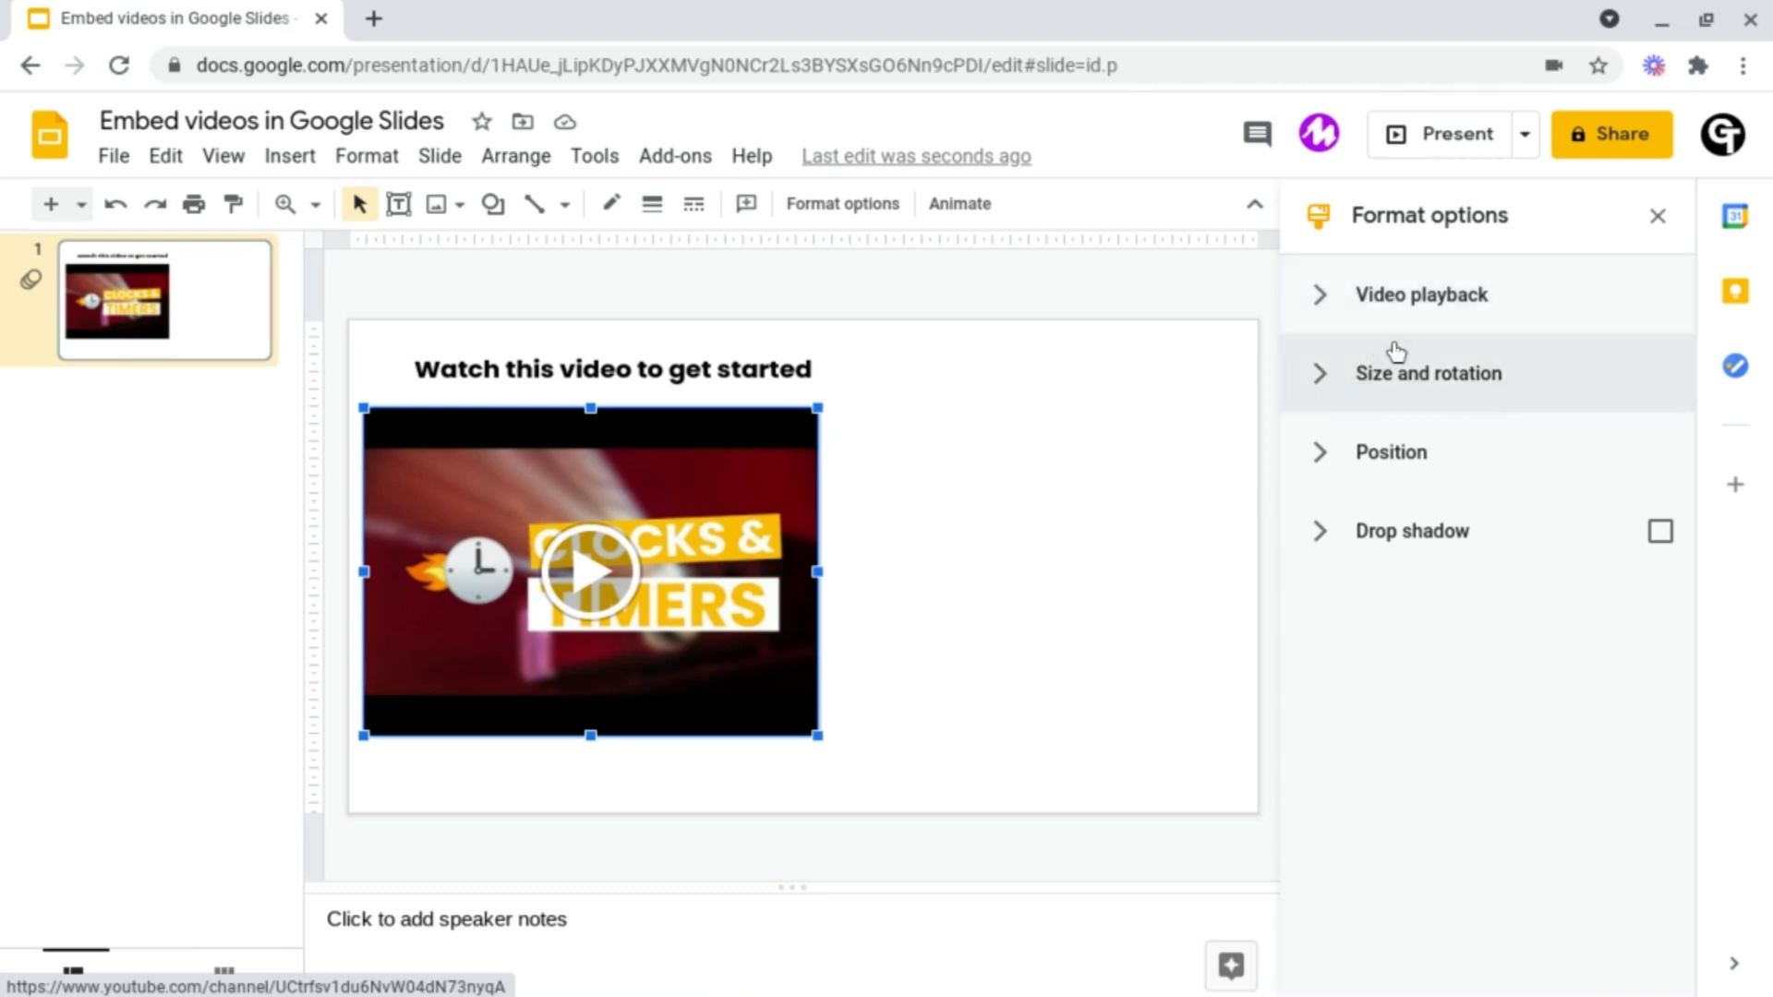
left_click(1429, 373)
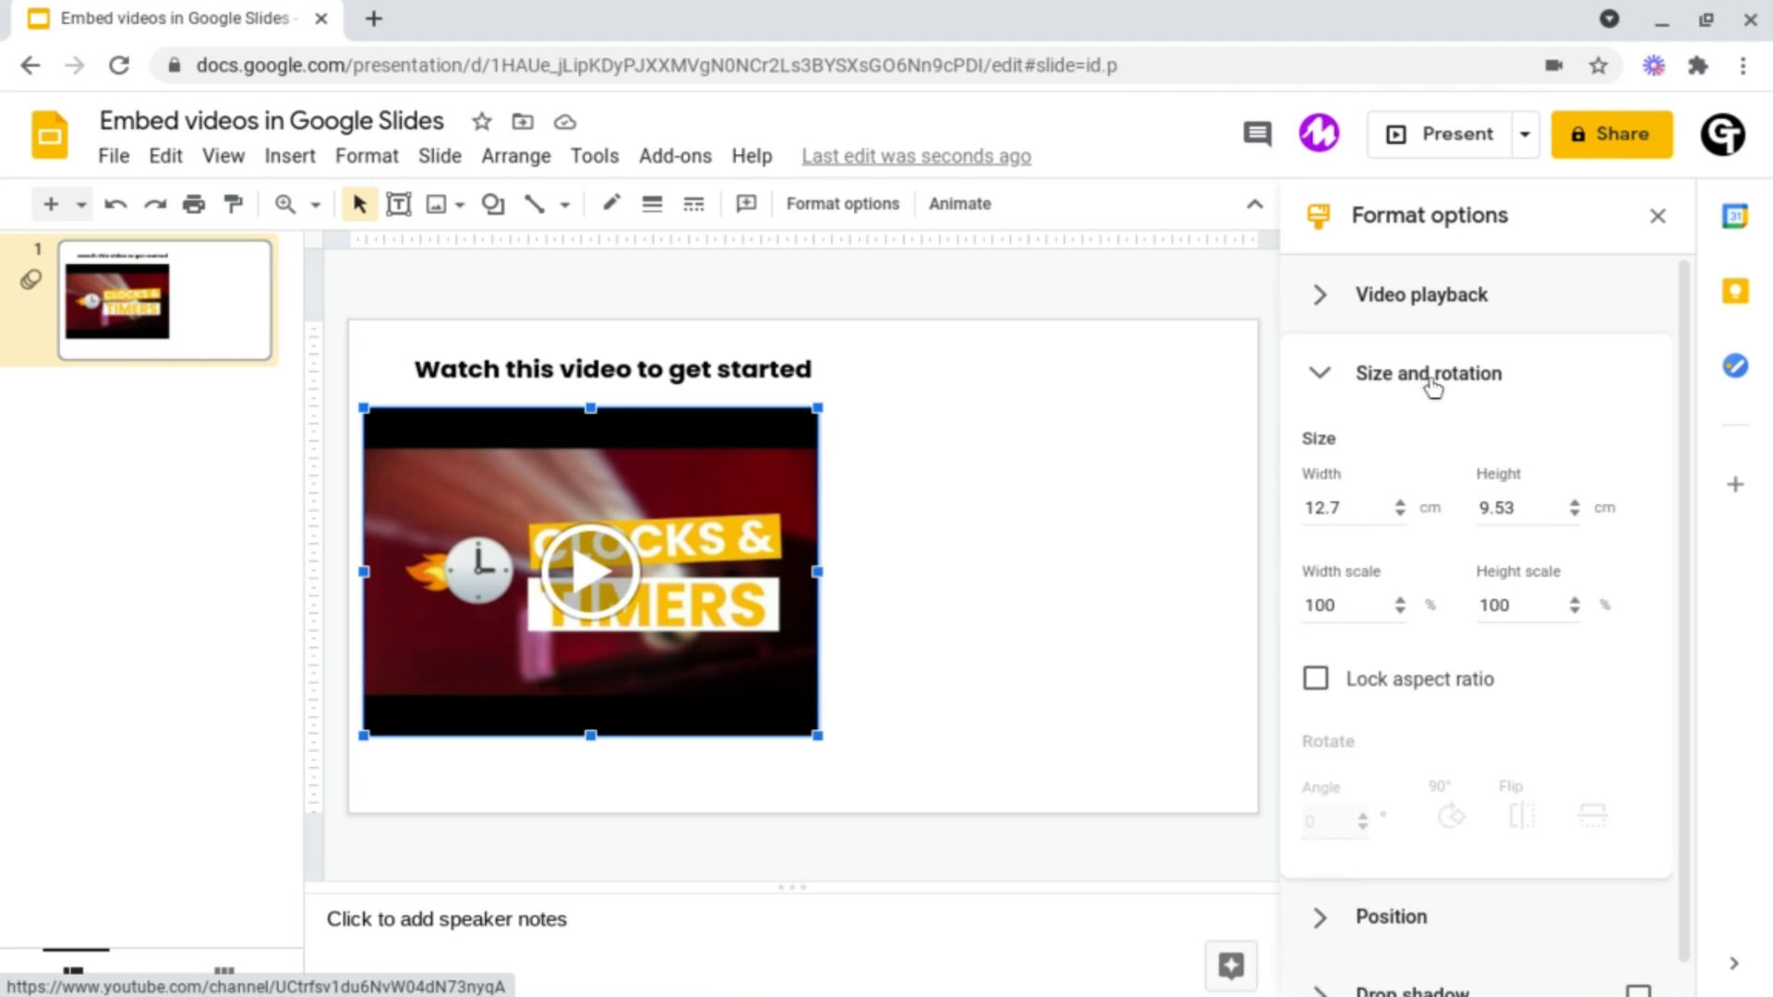
left_click(1428, 373)
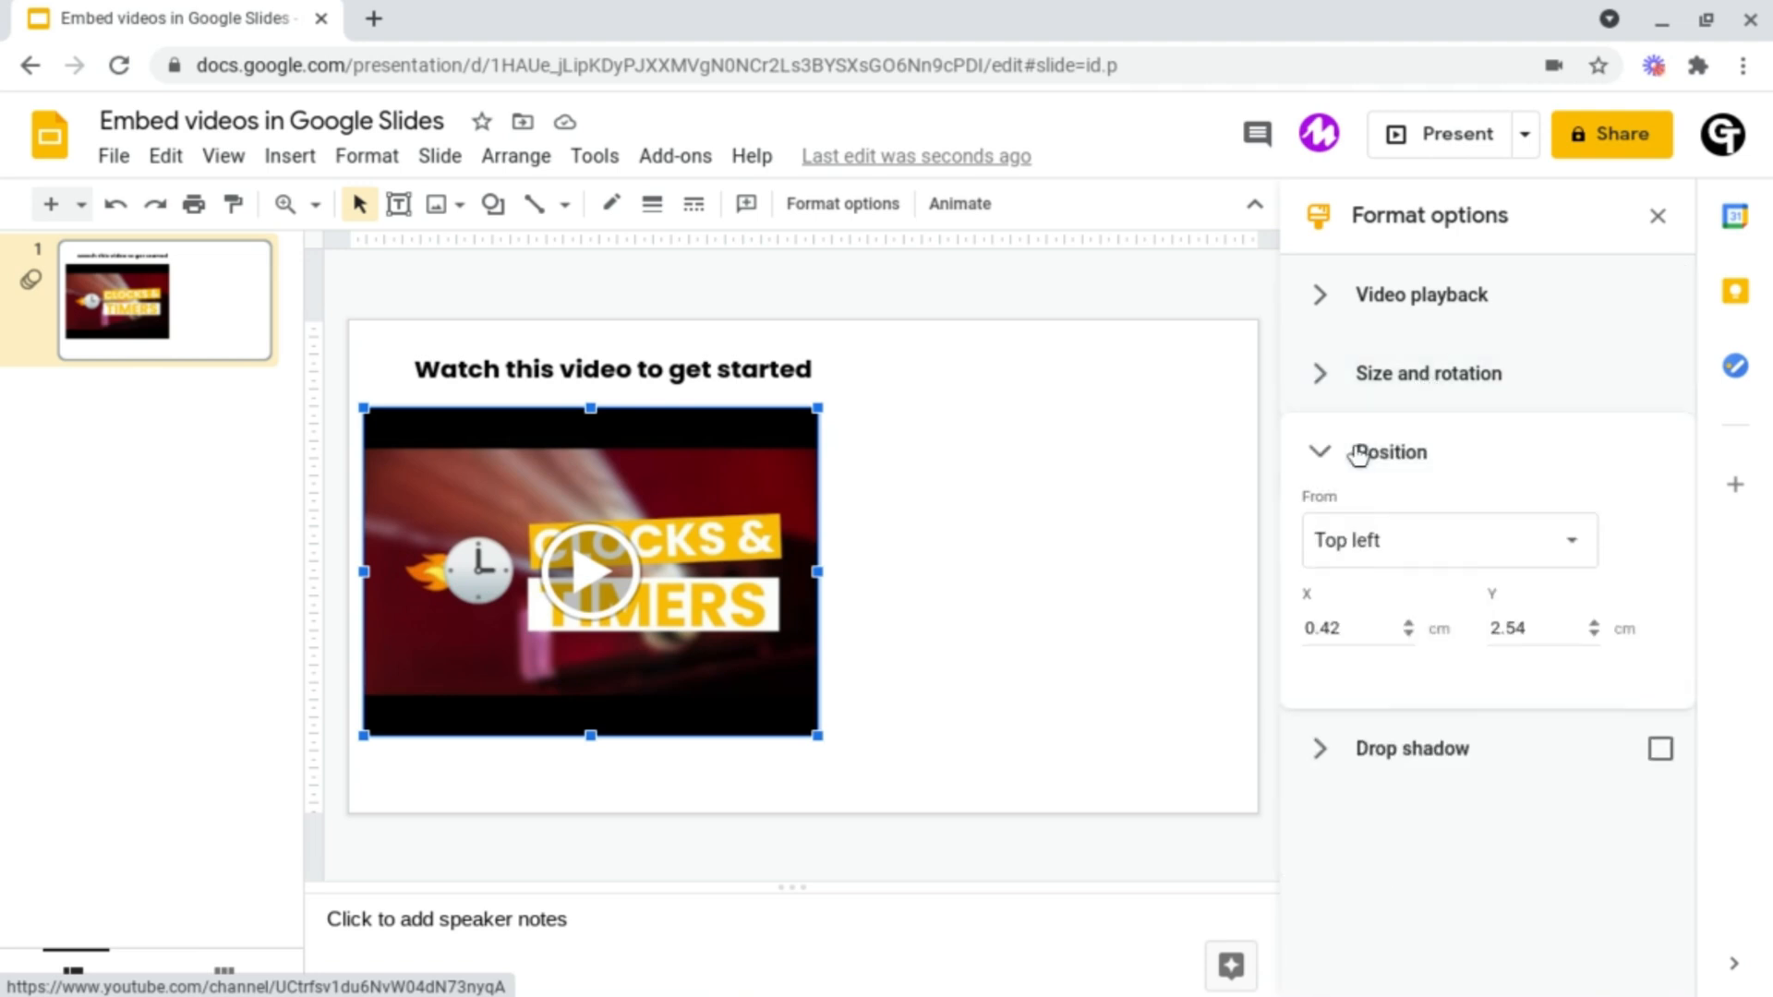
left_click(1387, 453)
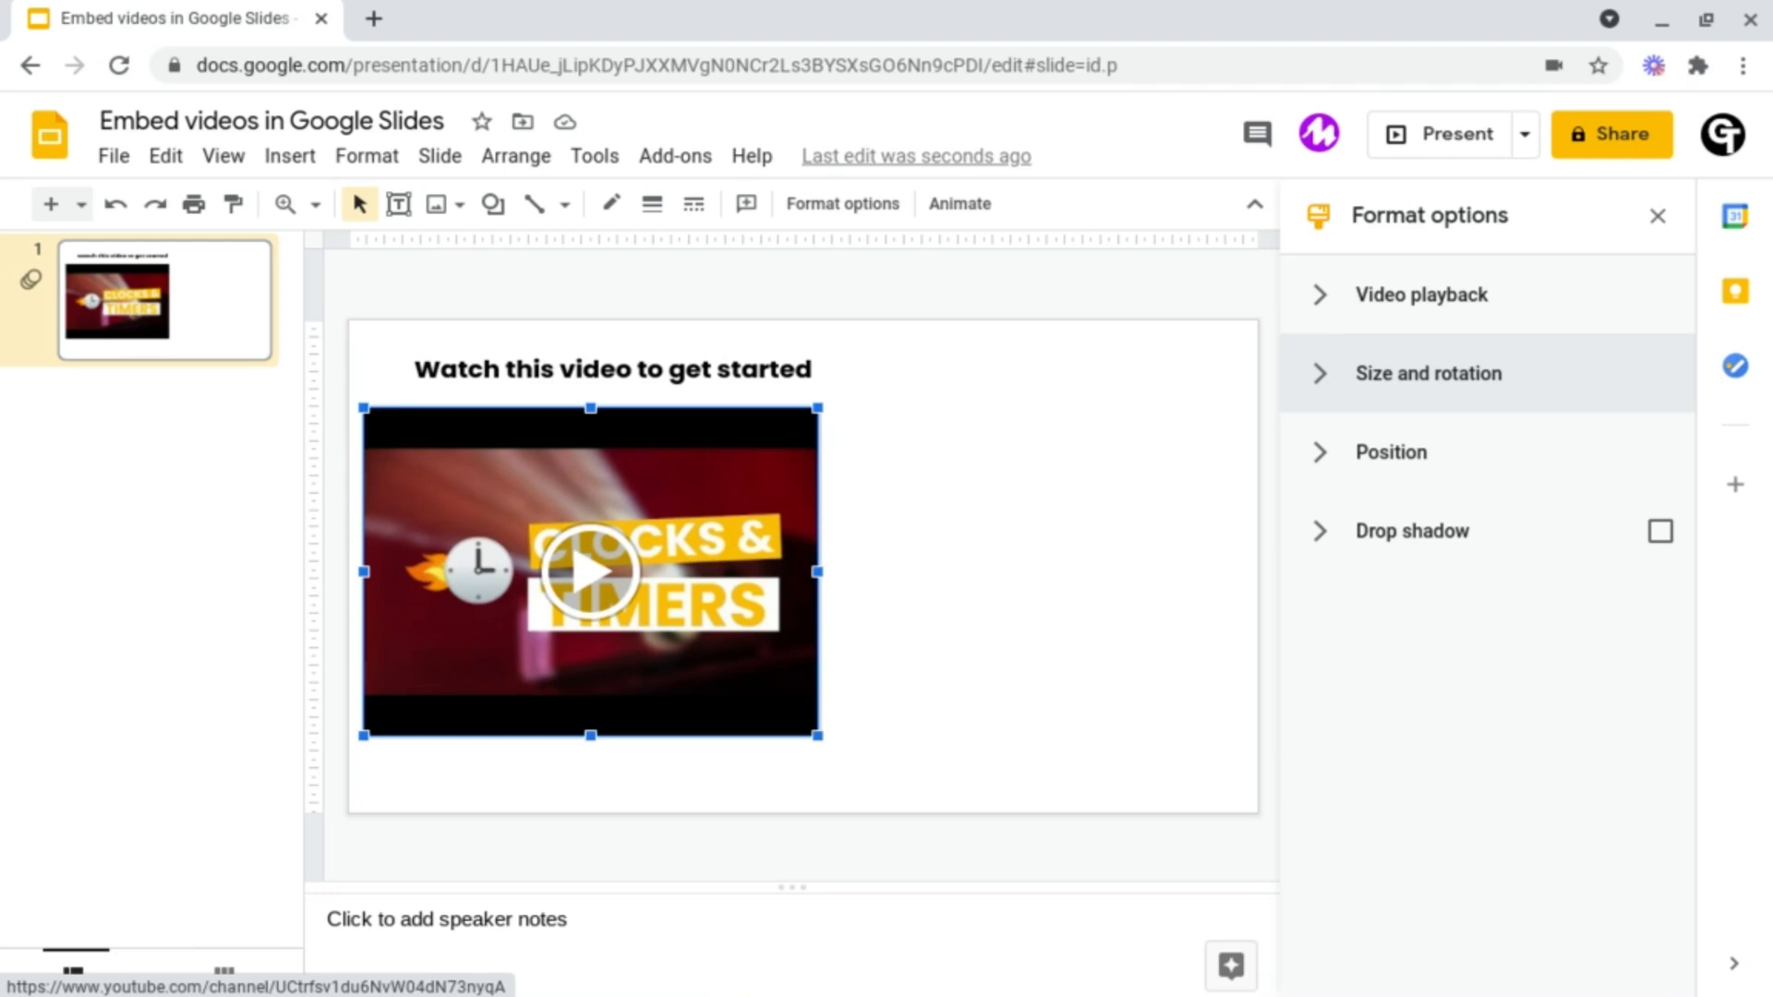
mouse_move(1410, 543)
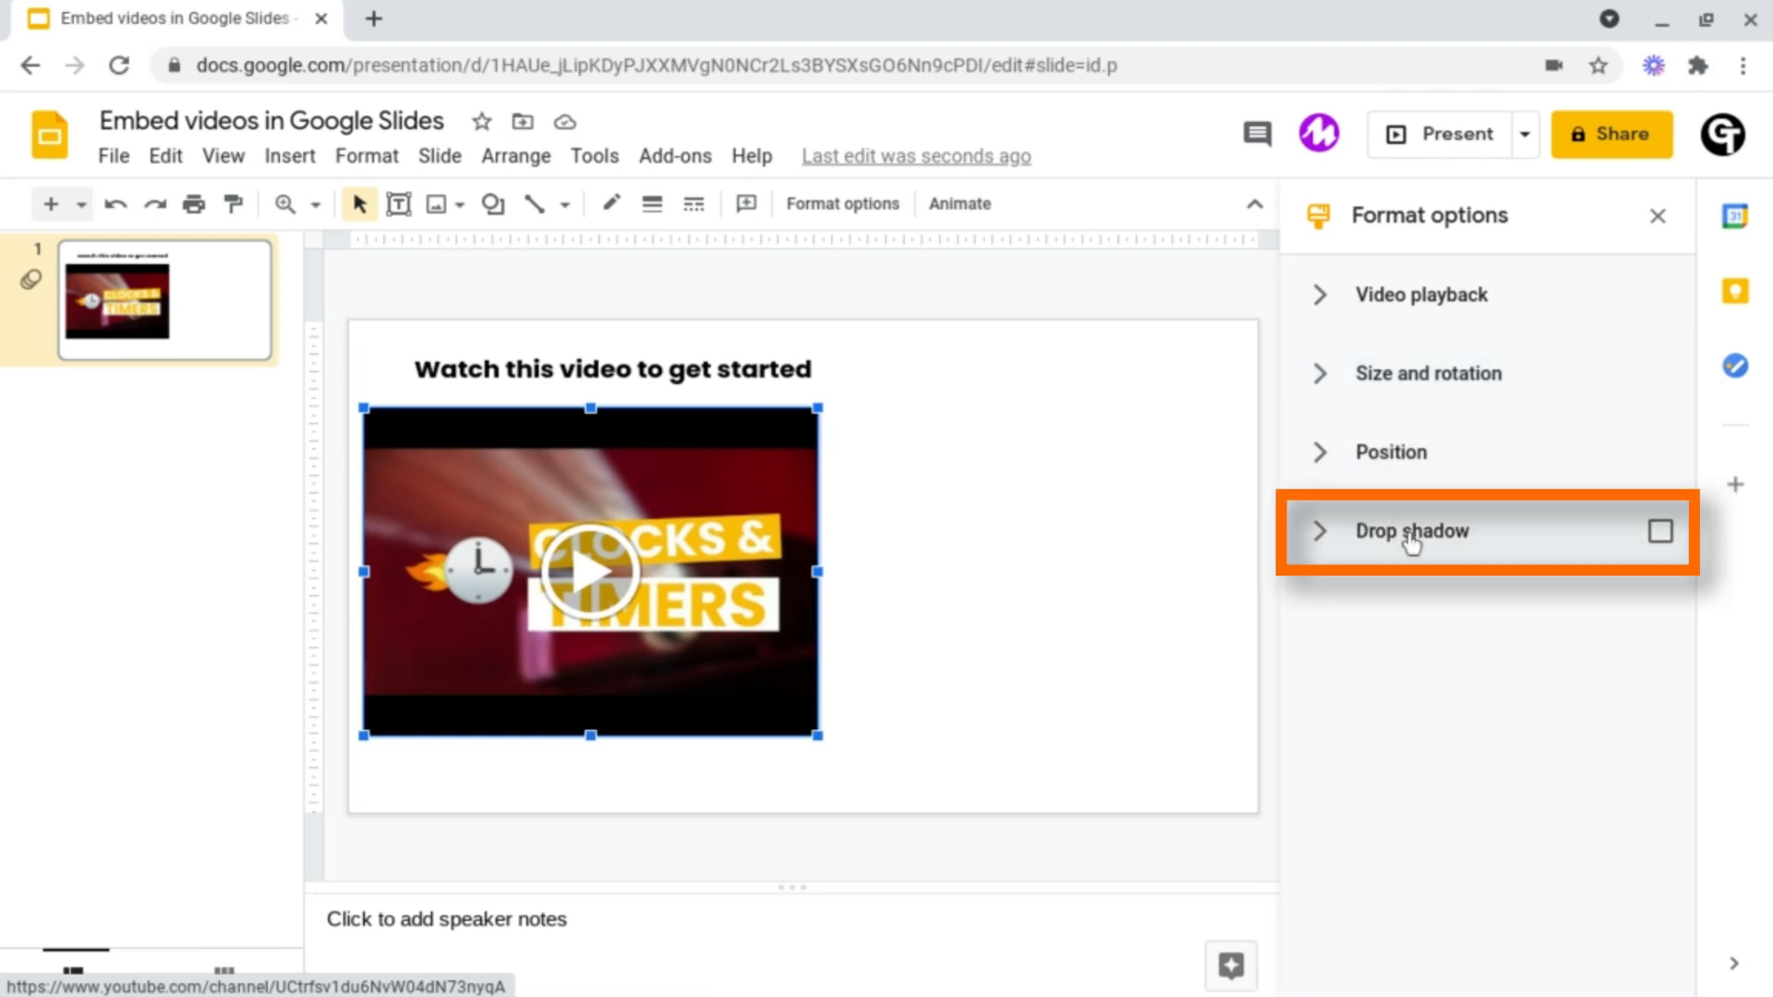
Step: Enable a drop shadow with greater distance and blur radius, then view its colour choices (black)
left_click(1661, 532)
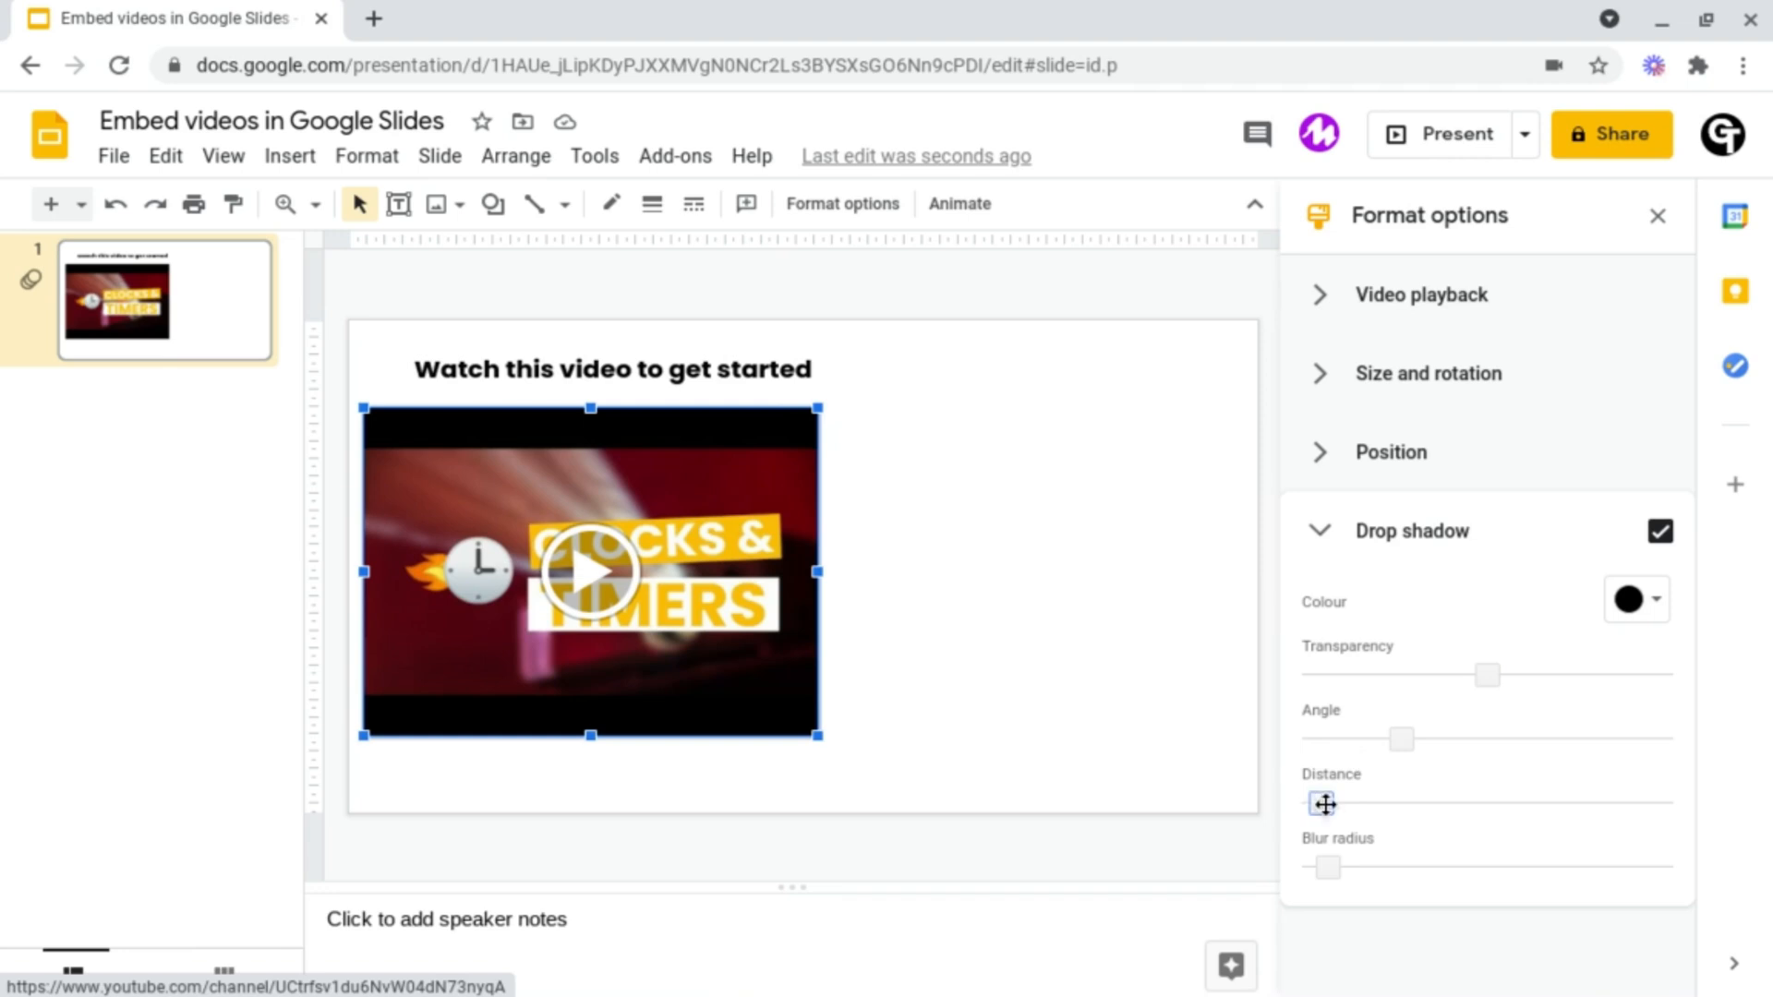
left_click_drag(1323, 802, 1436, 802)
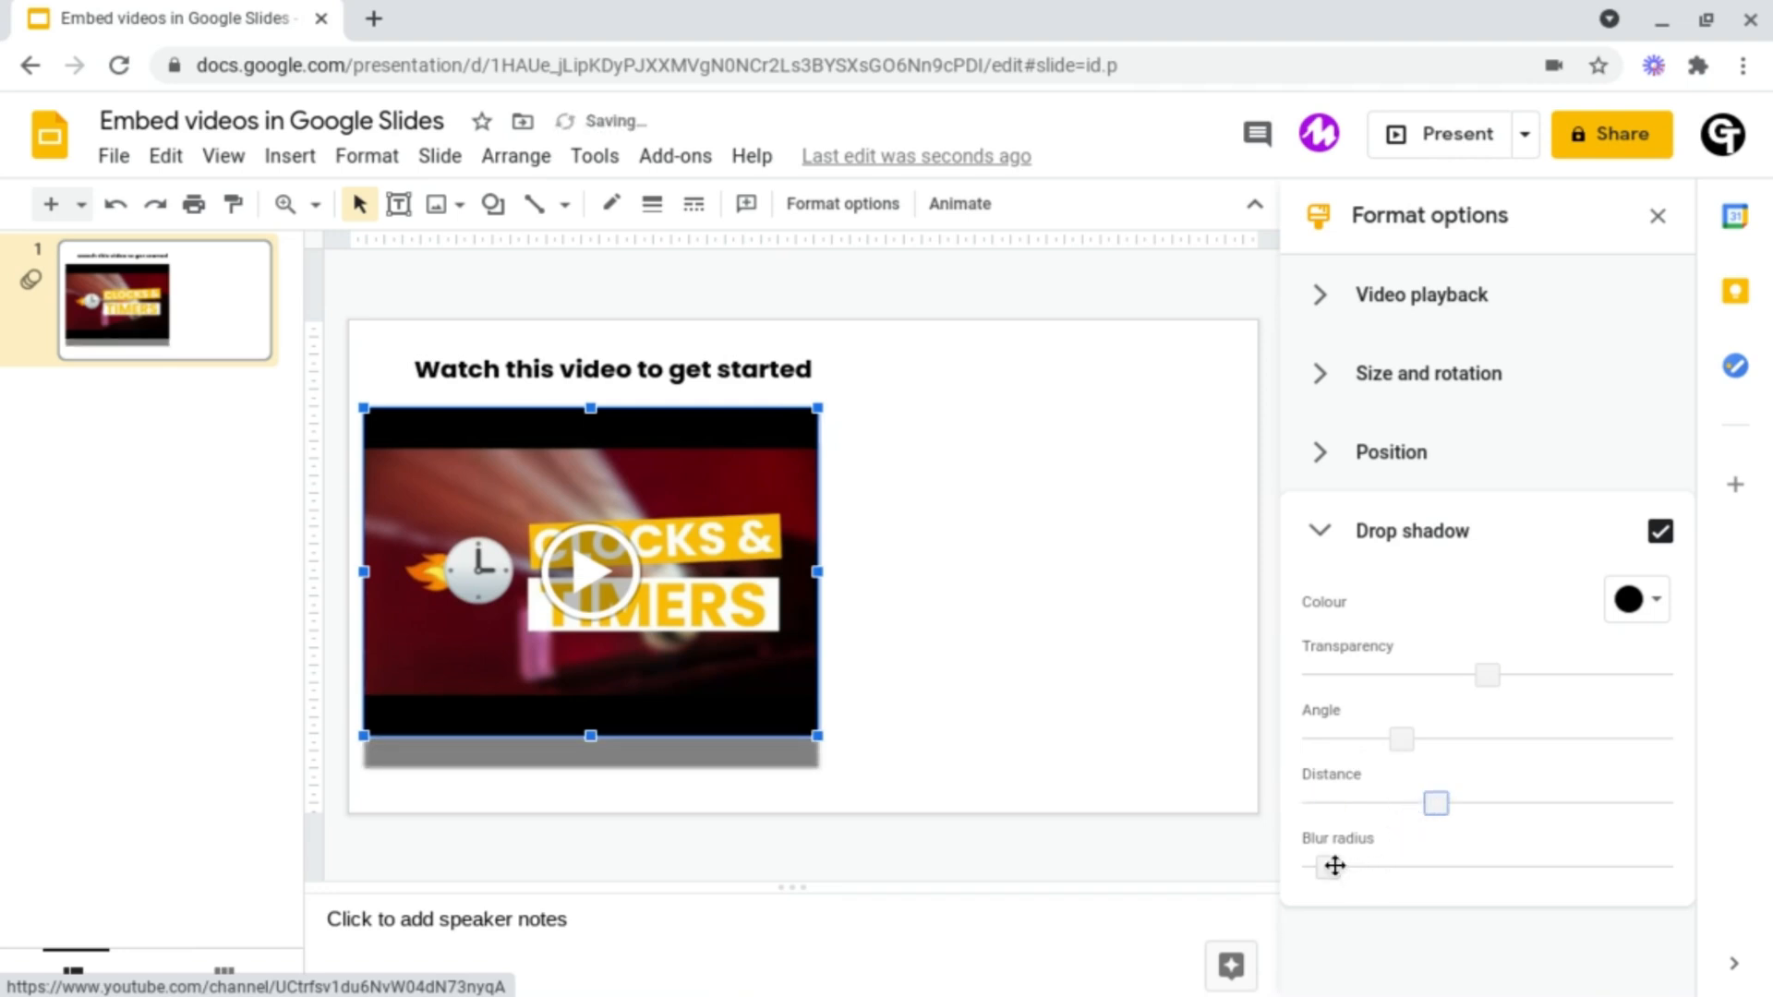
left_click_drag(1334, 866, 1493, 865)
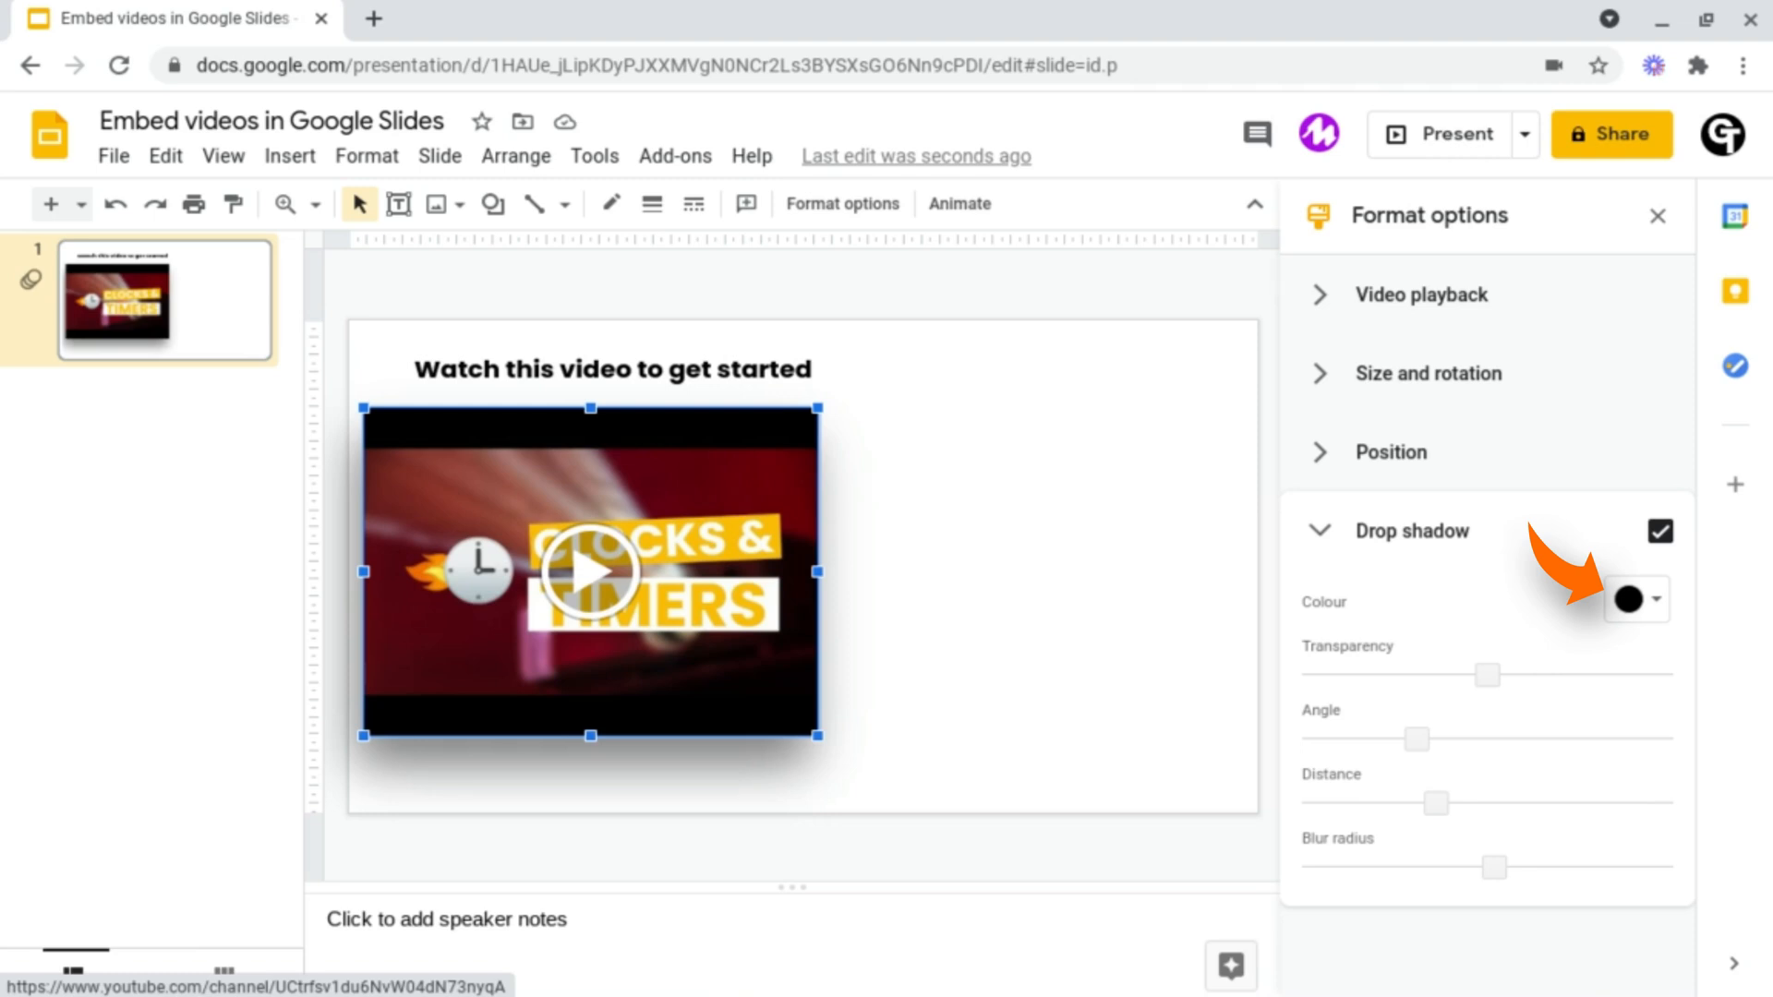
left_click(1636, 600)
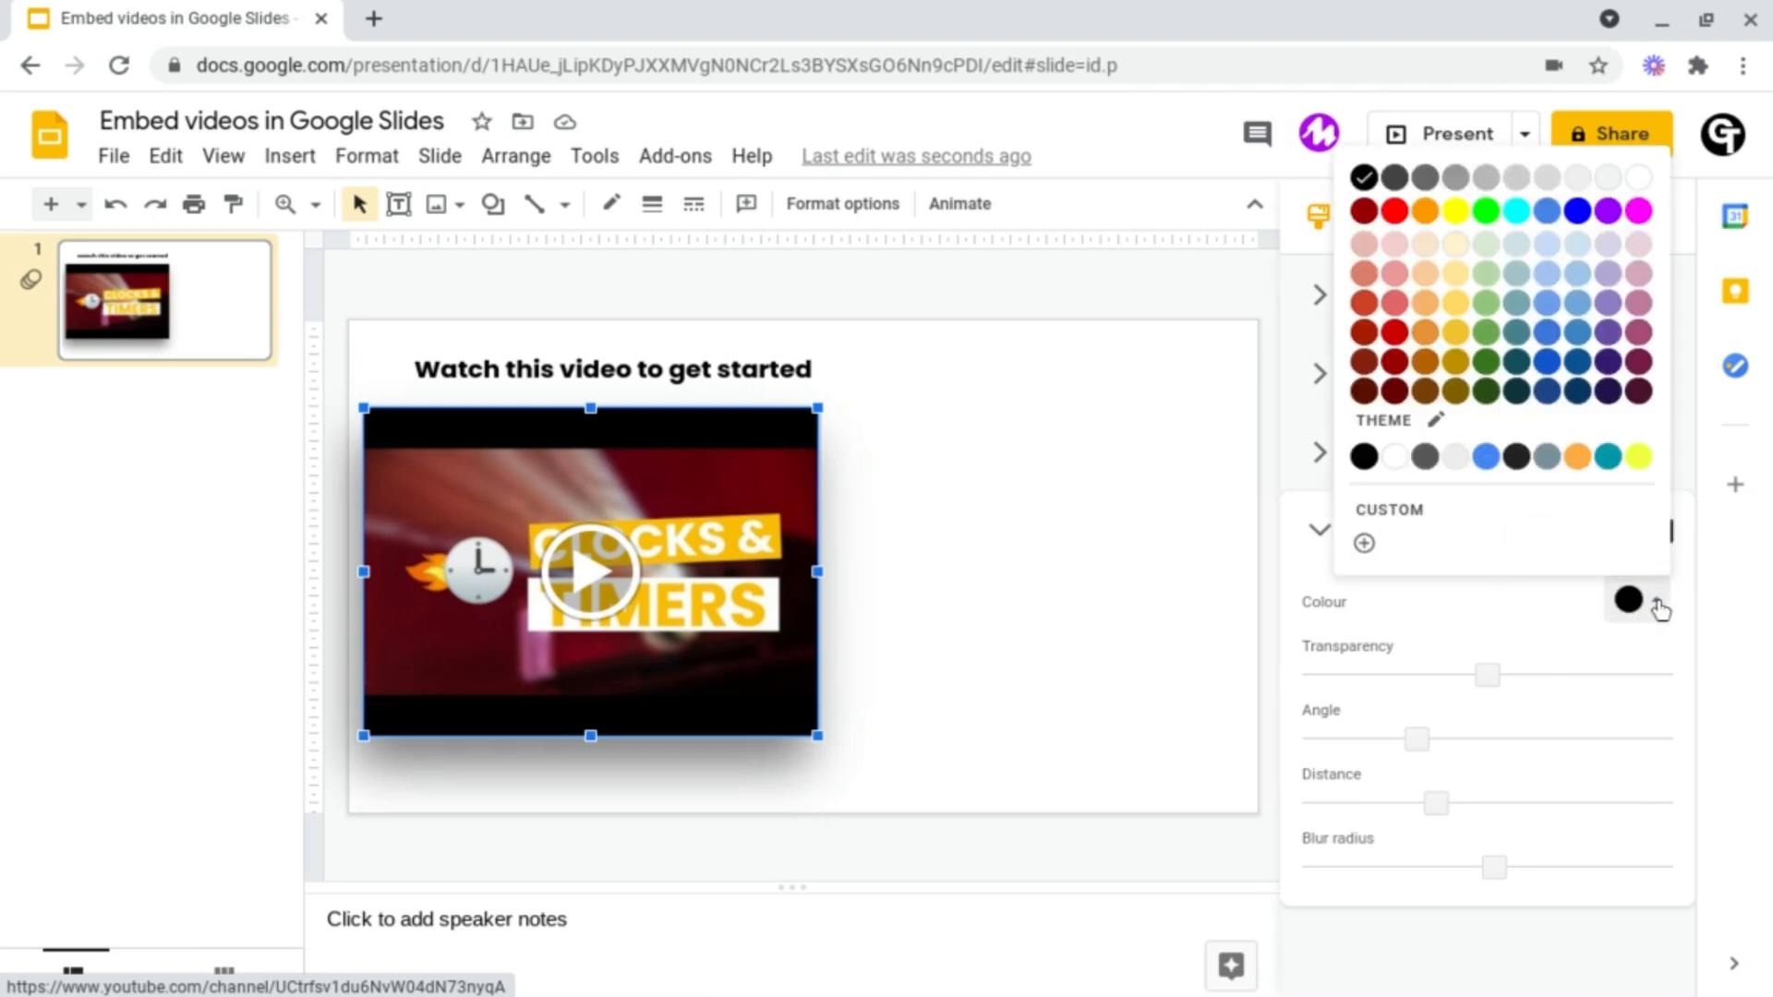